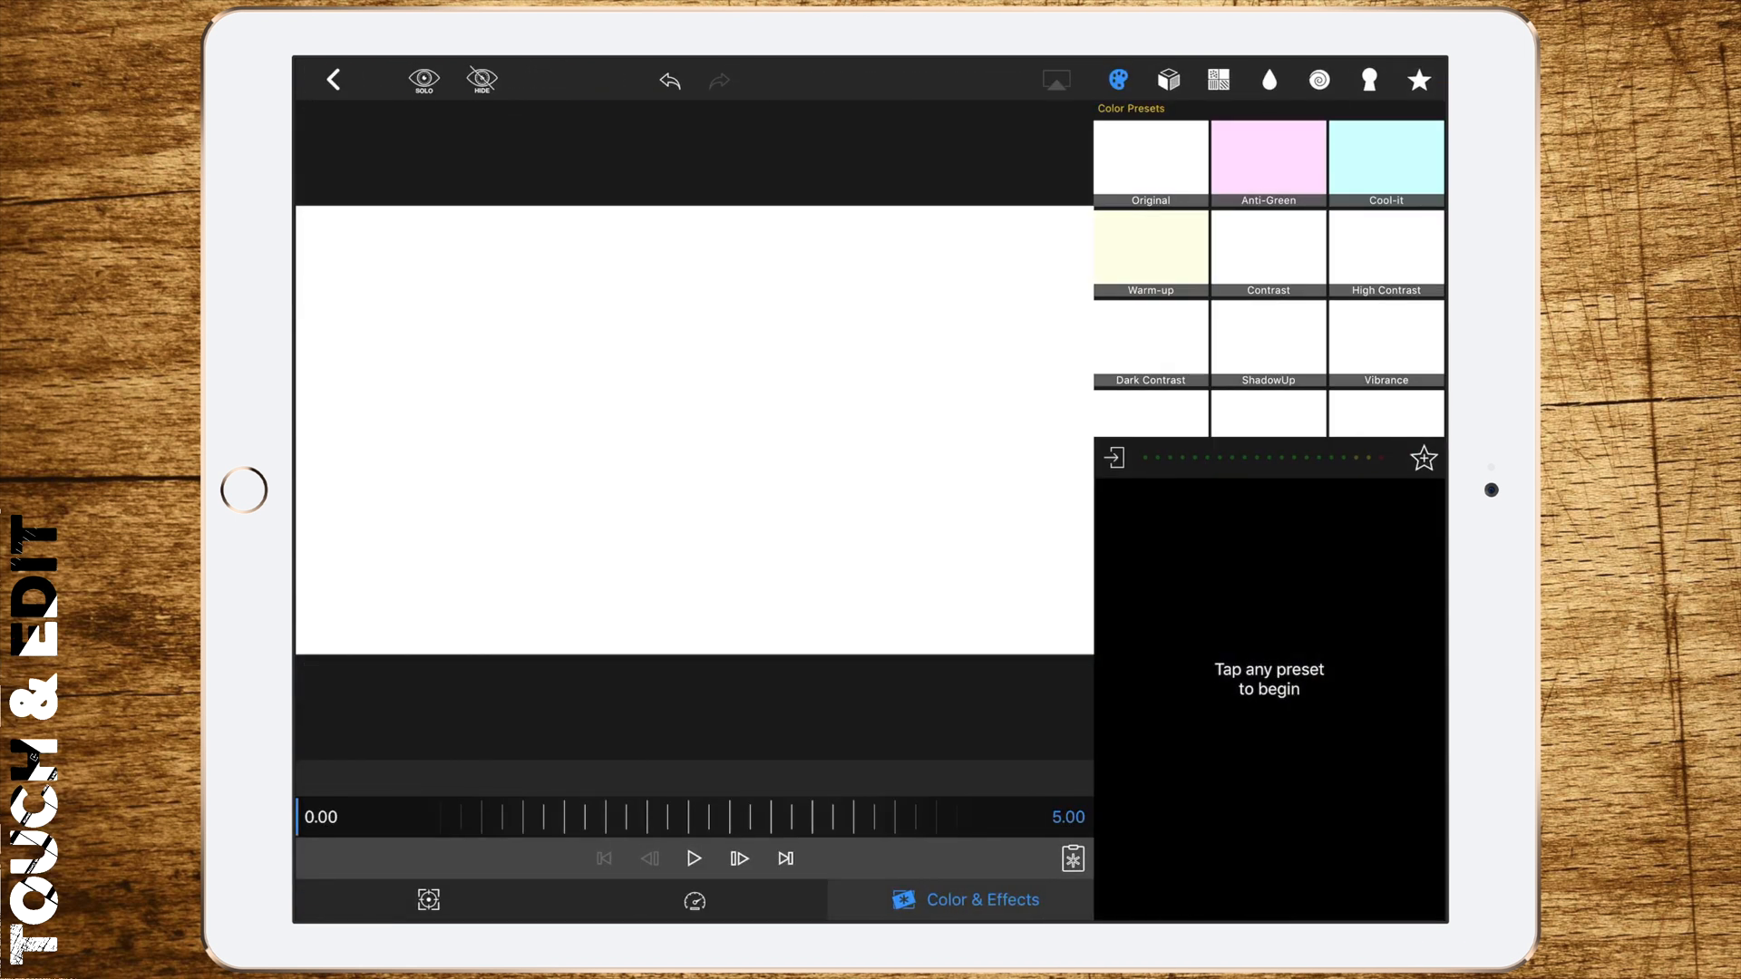
Apply a luma key to the 3.mov ink clip, preview the reveal, then select 1.mov
click(1368, 79)
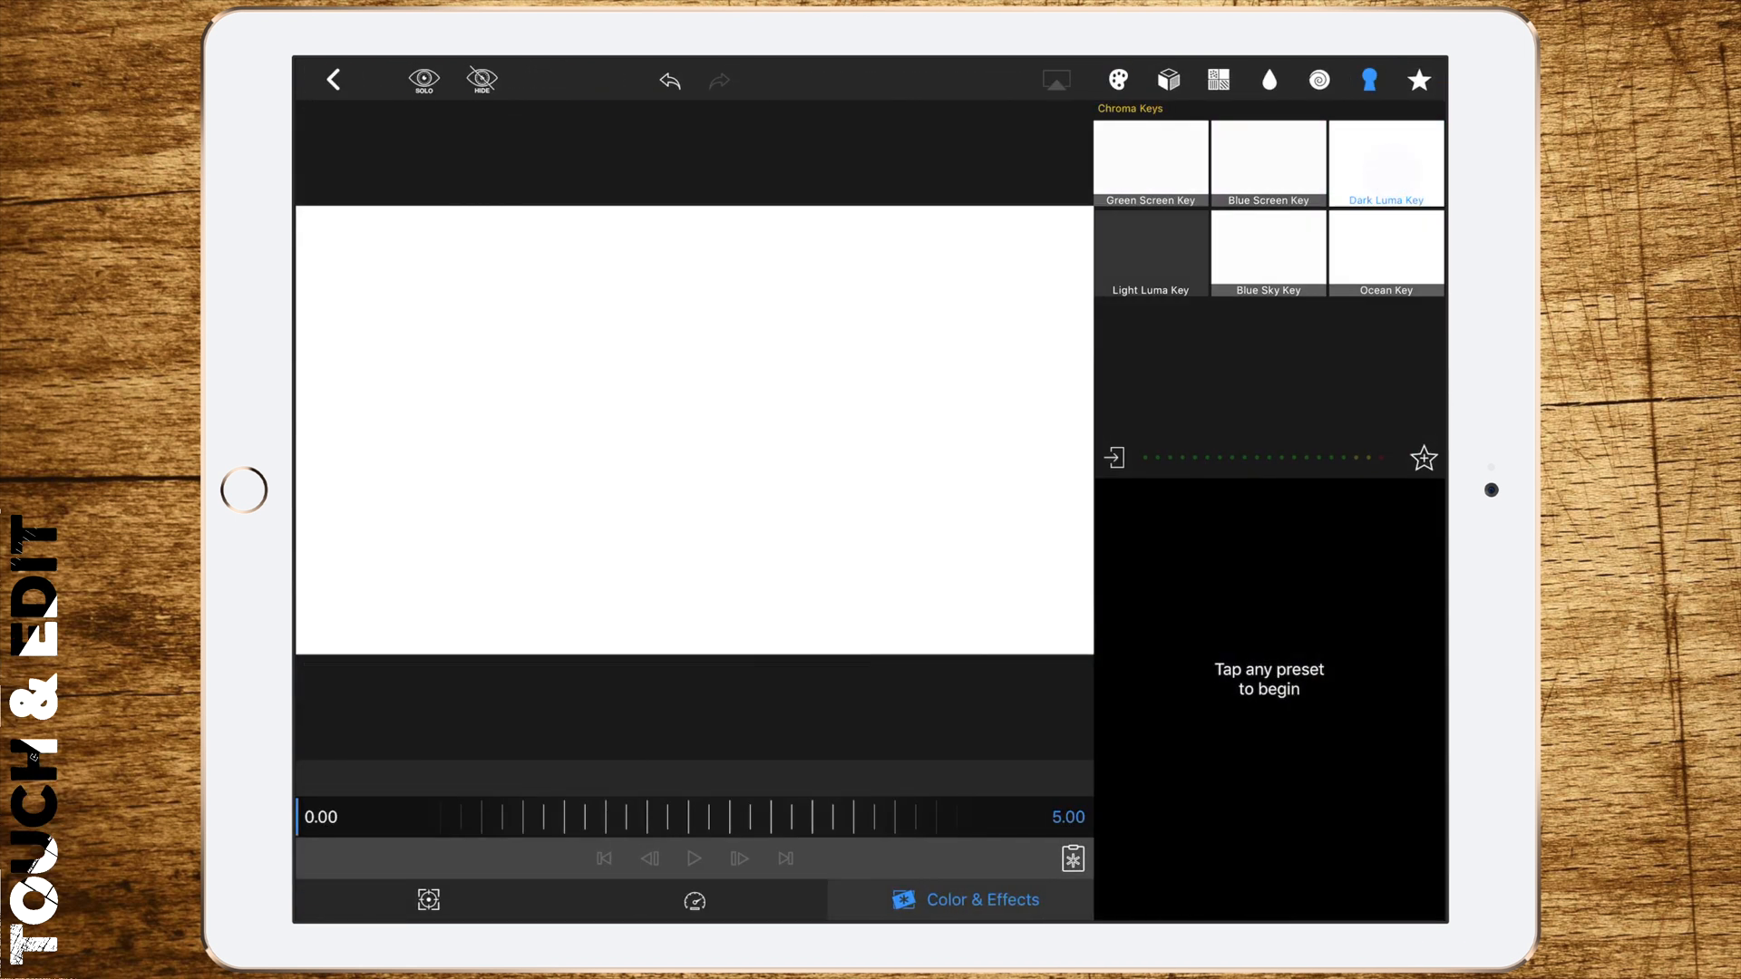
click(1385, 162)
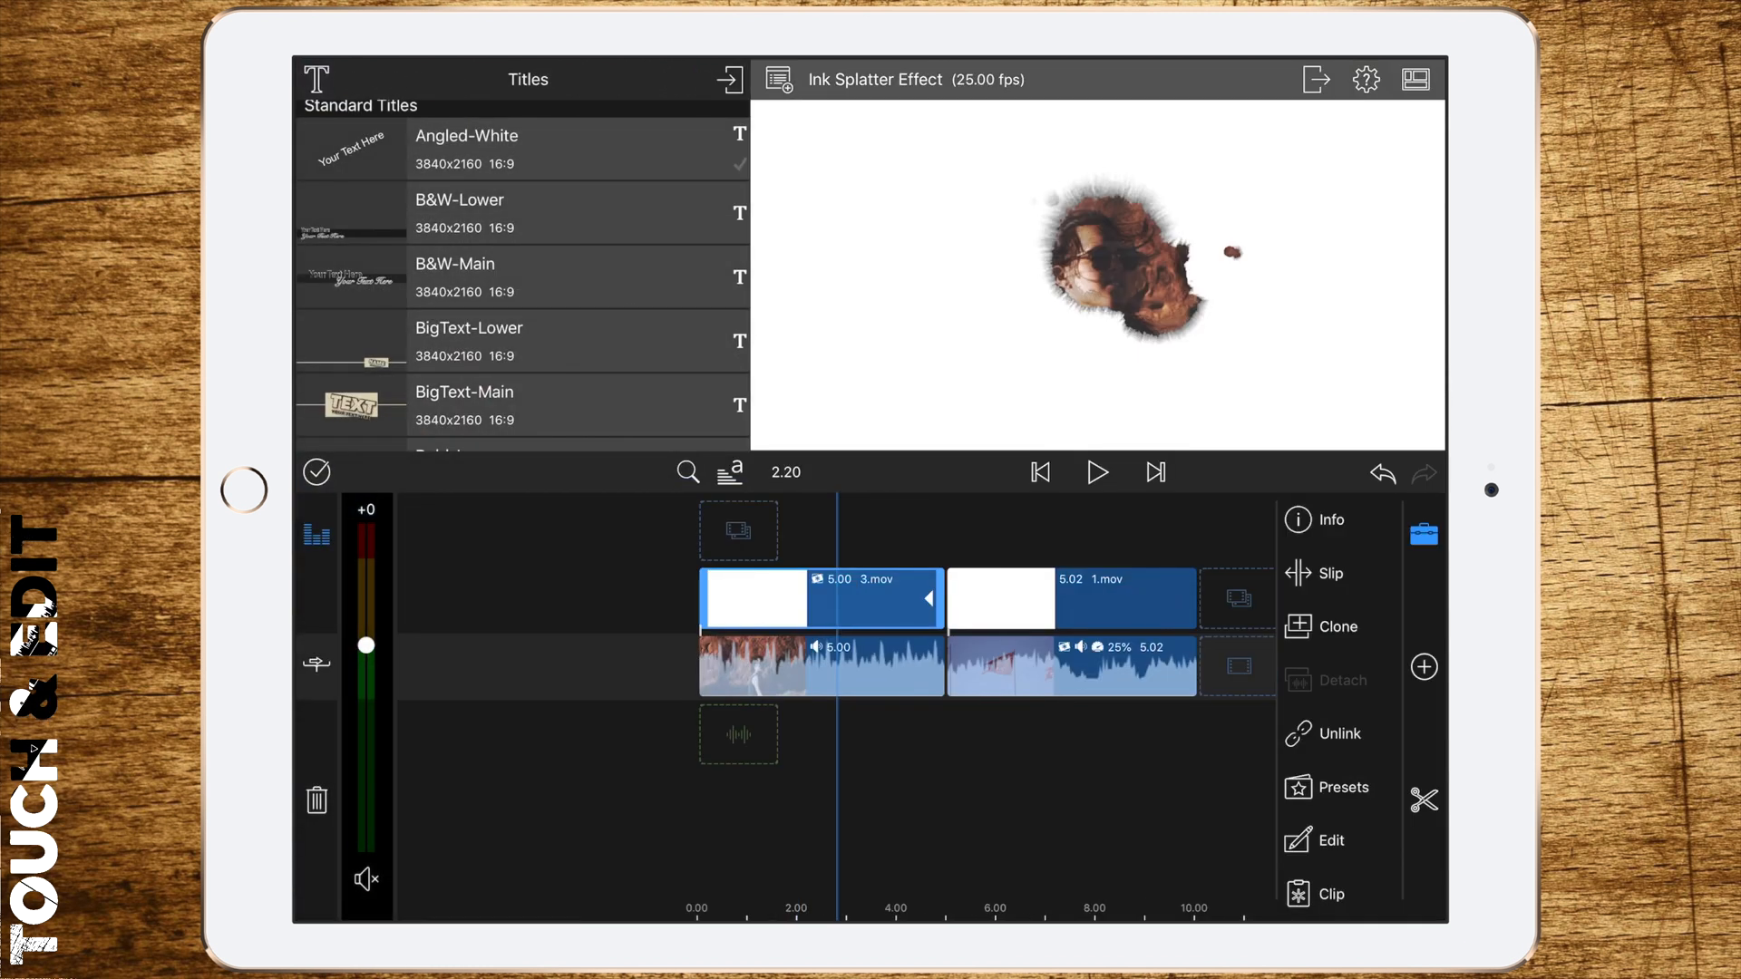
click(1097, 471)
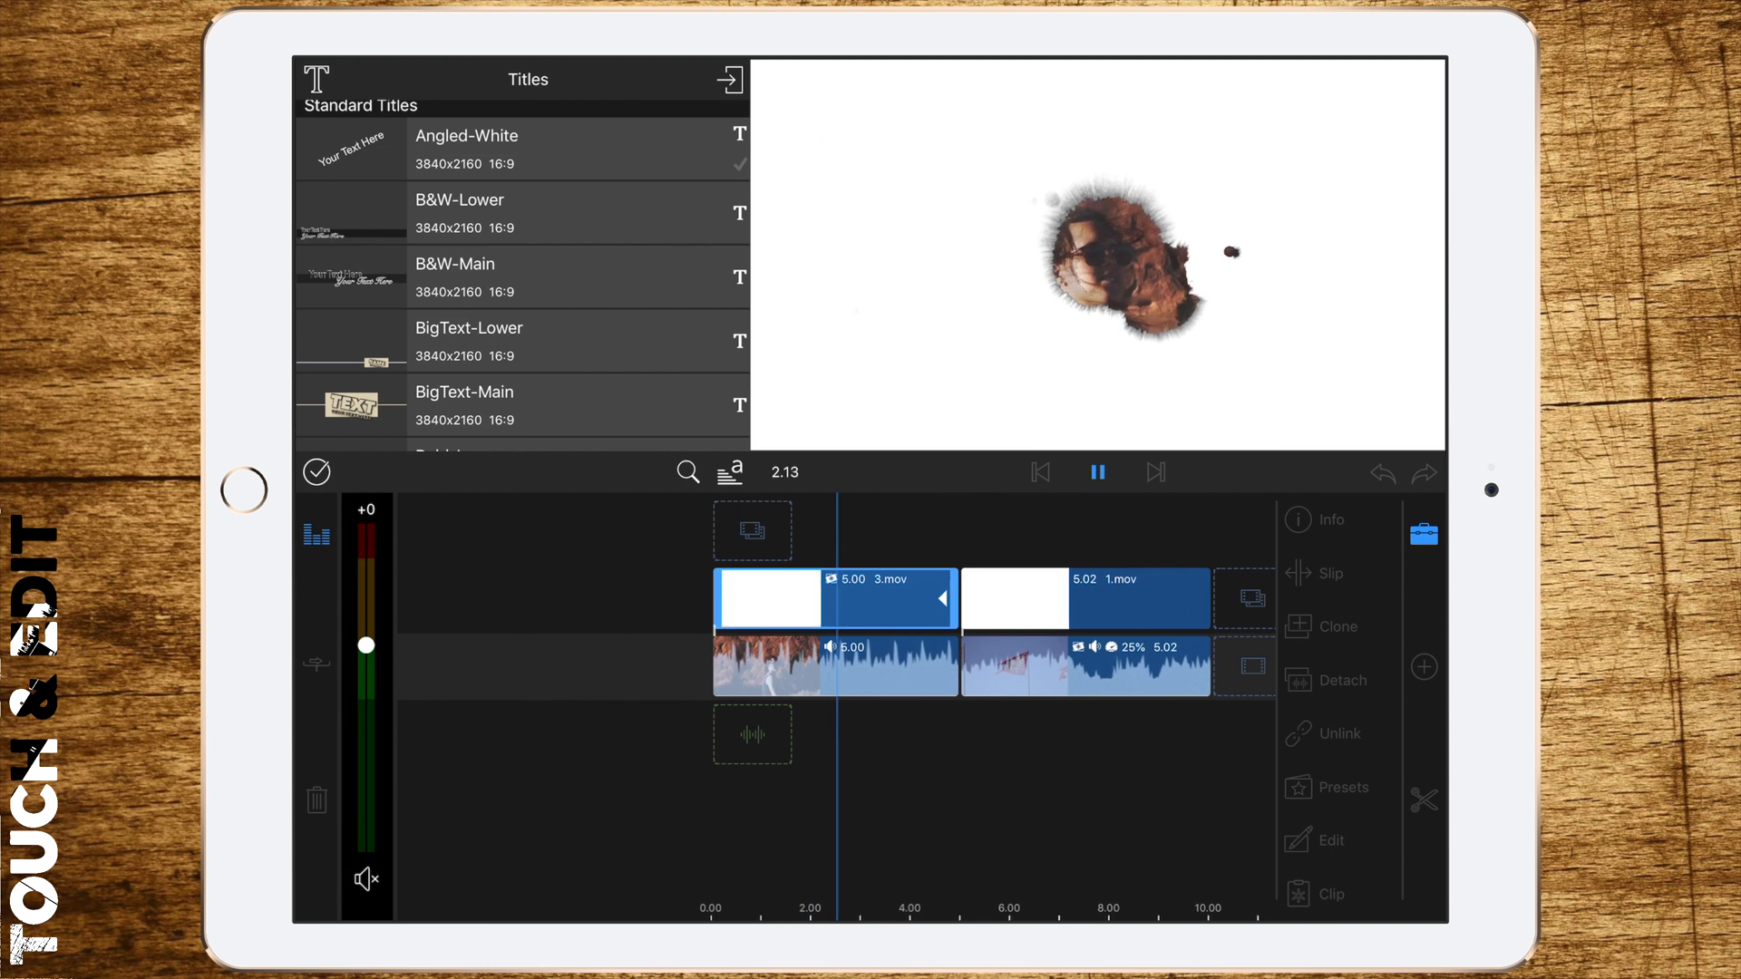
click(1097, 470)
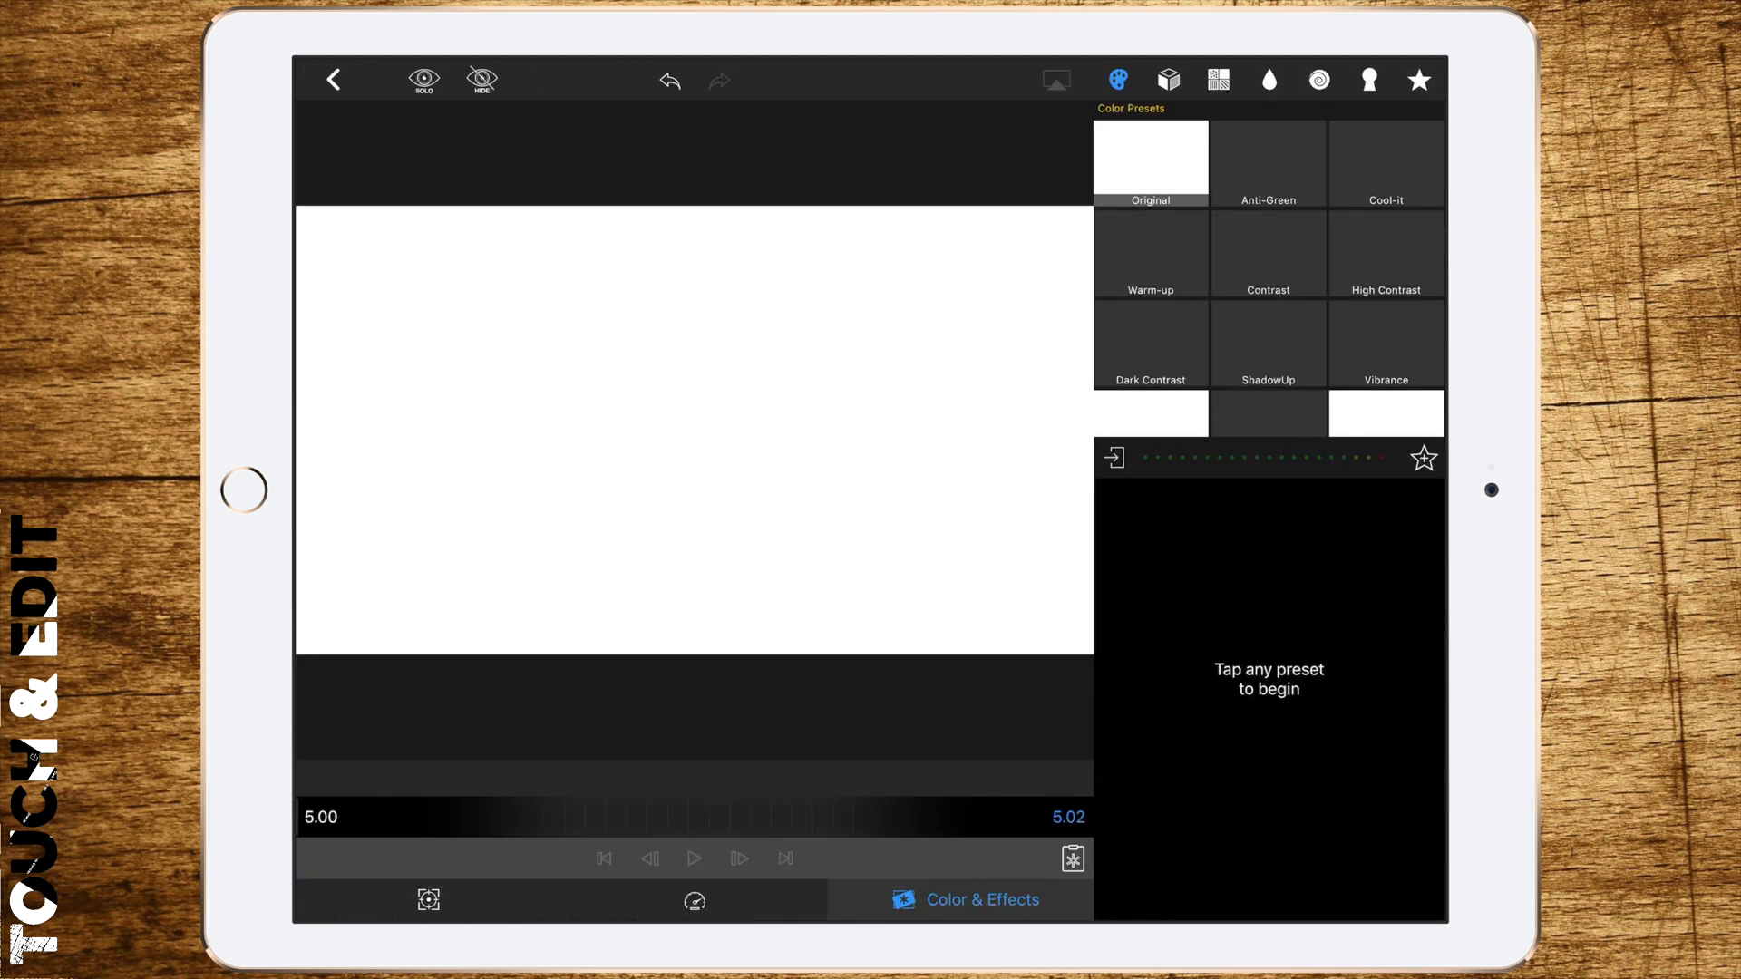
Key 1.mov with a reversed black chroma key, play both reveals, and show export destinations
click(1370, 80)
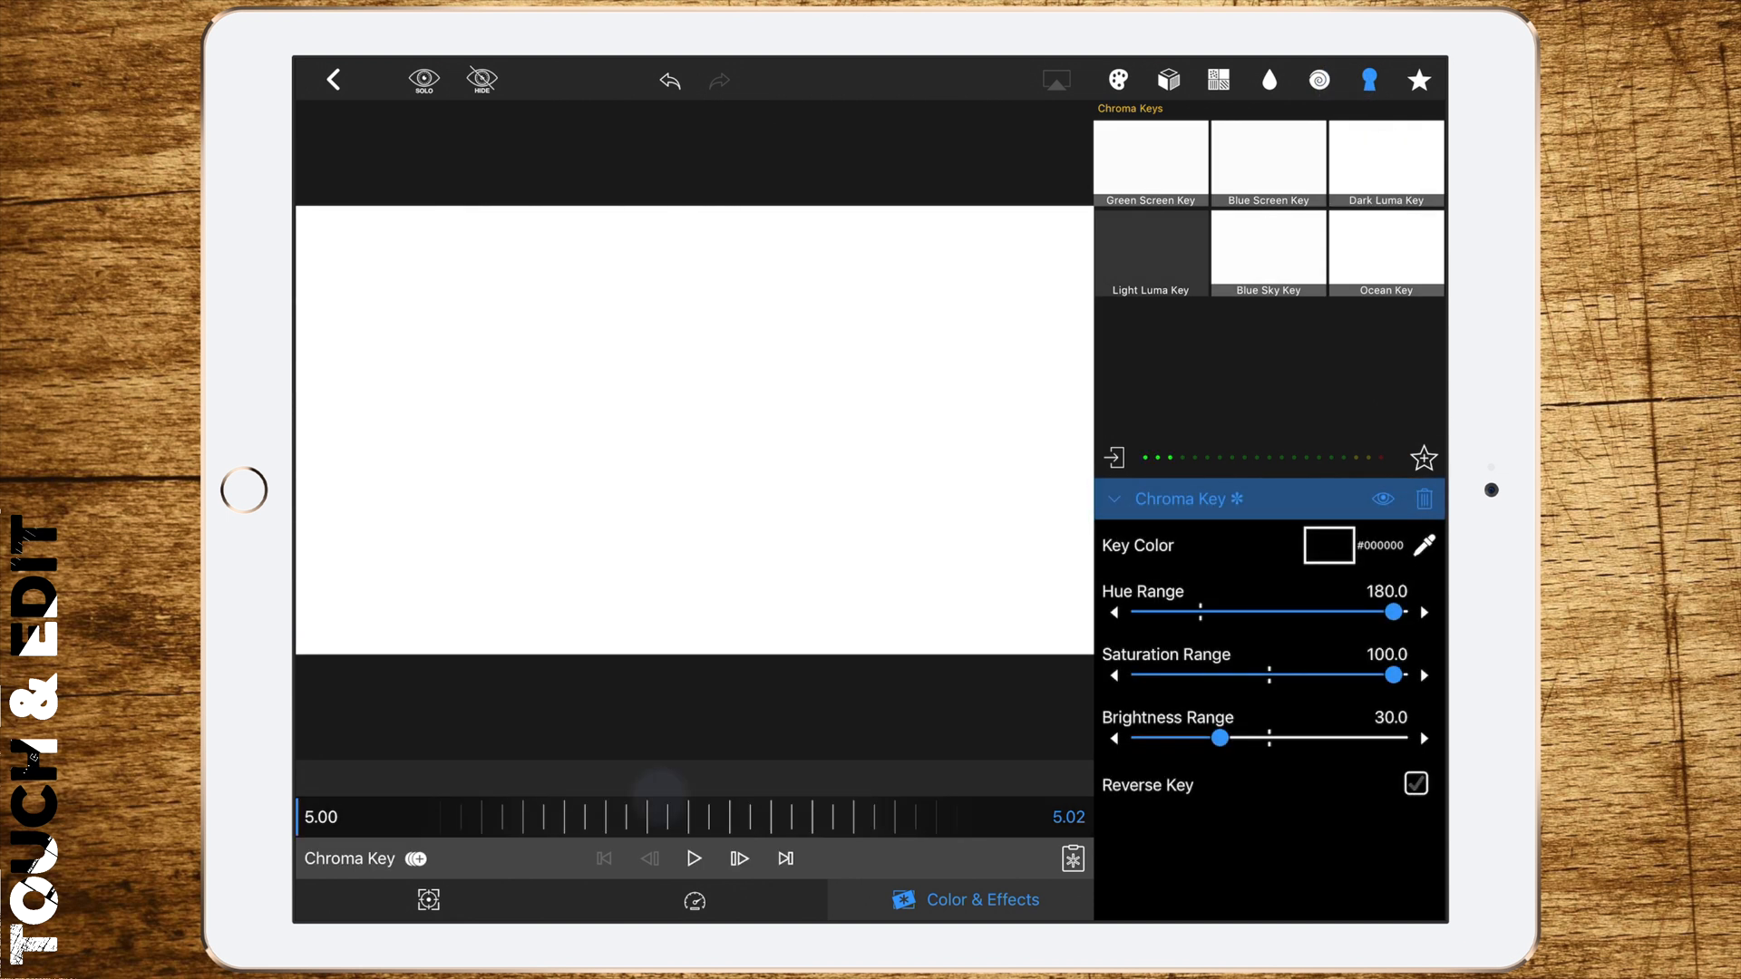
click(693, 857)
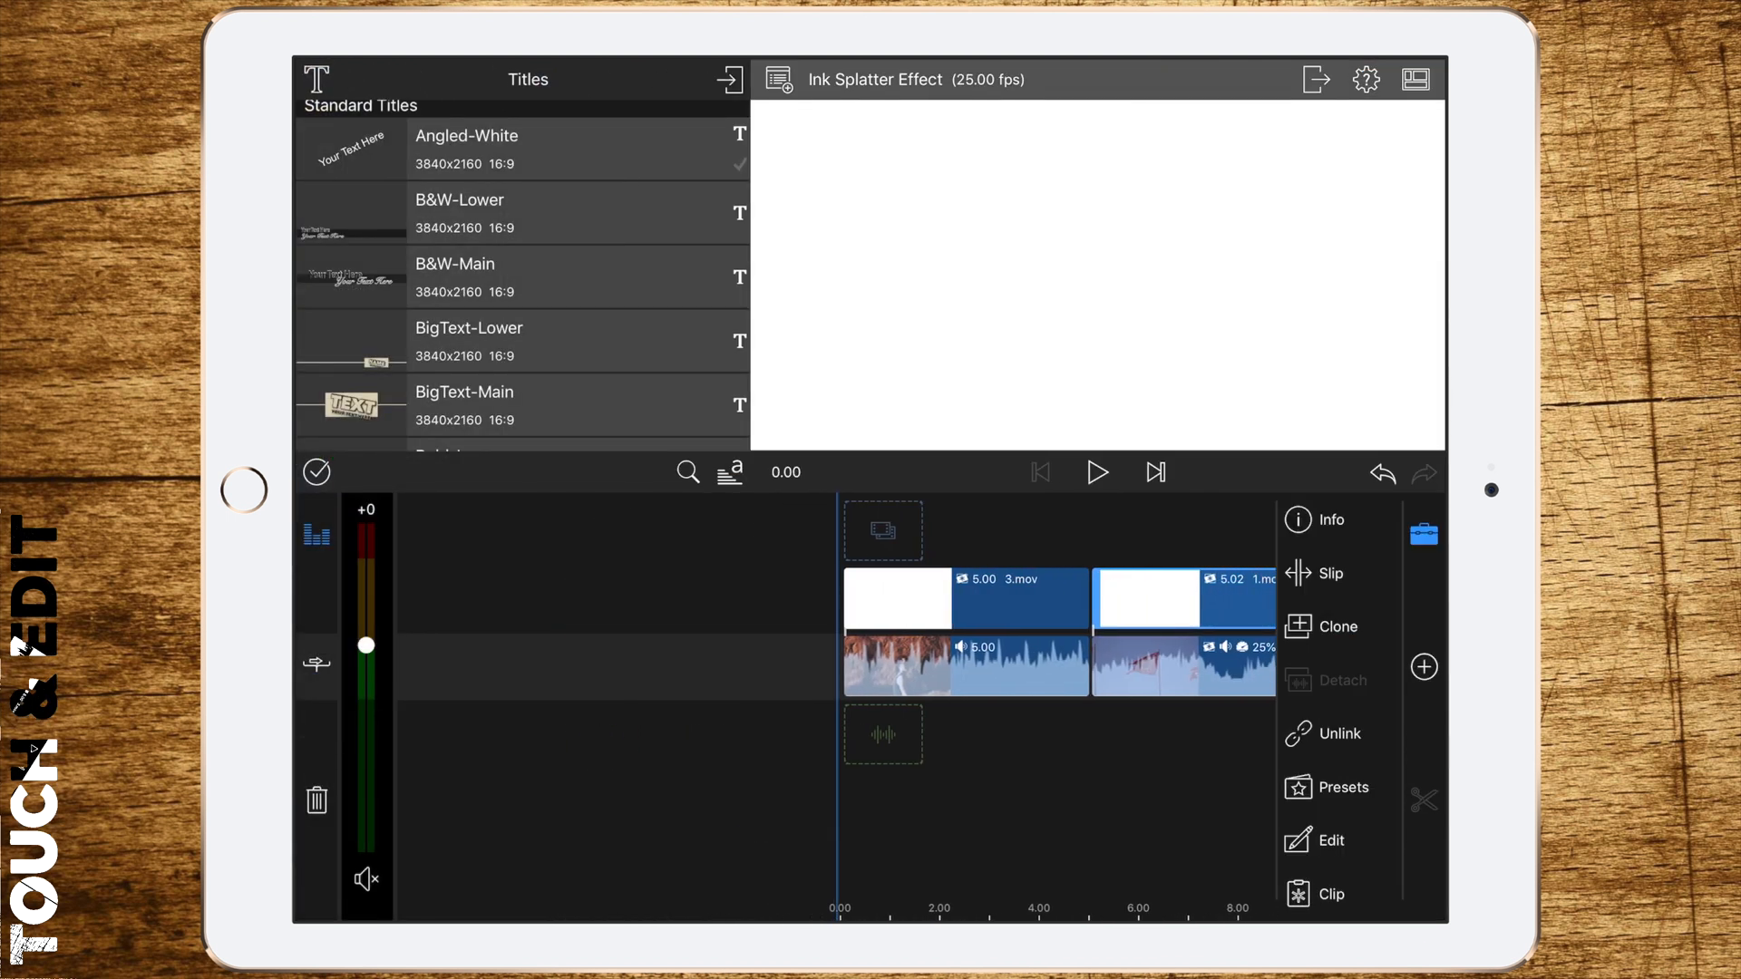
click(1097, 471)
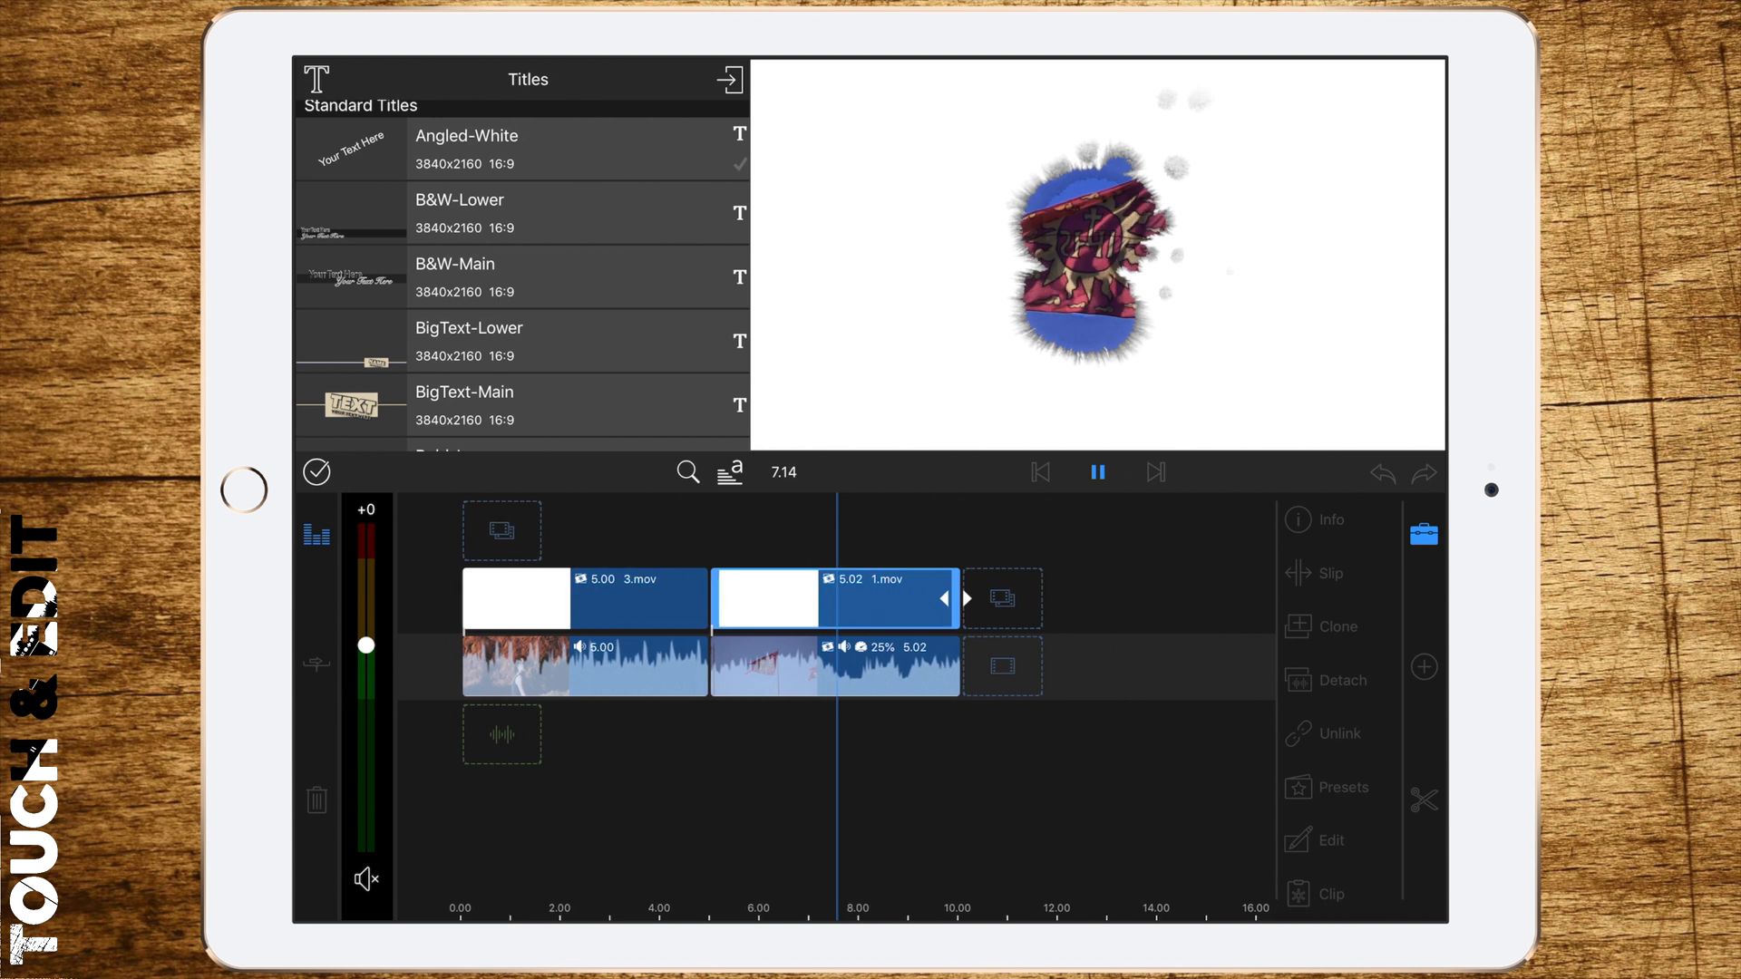
click(1098, 472)
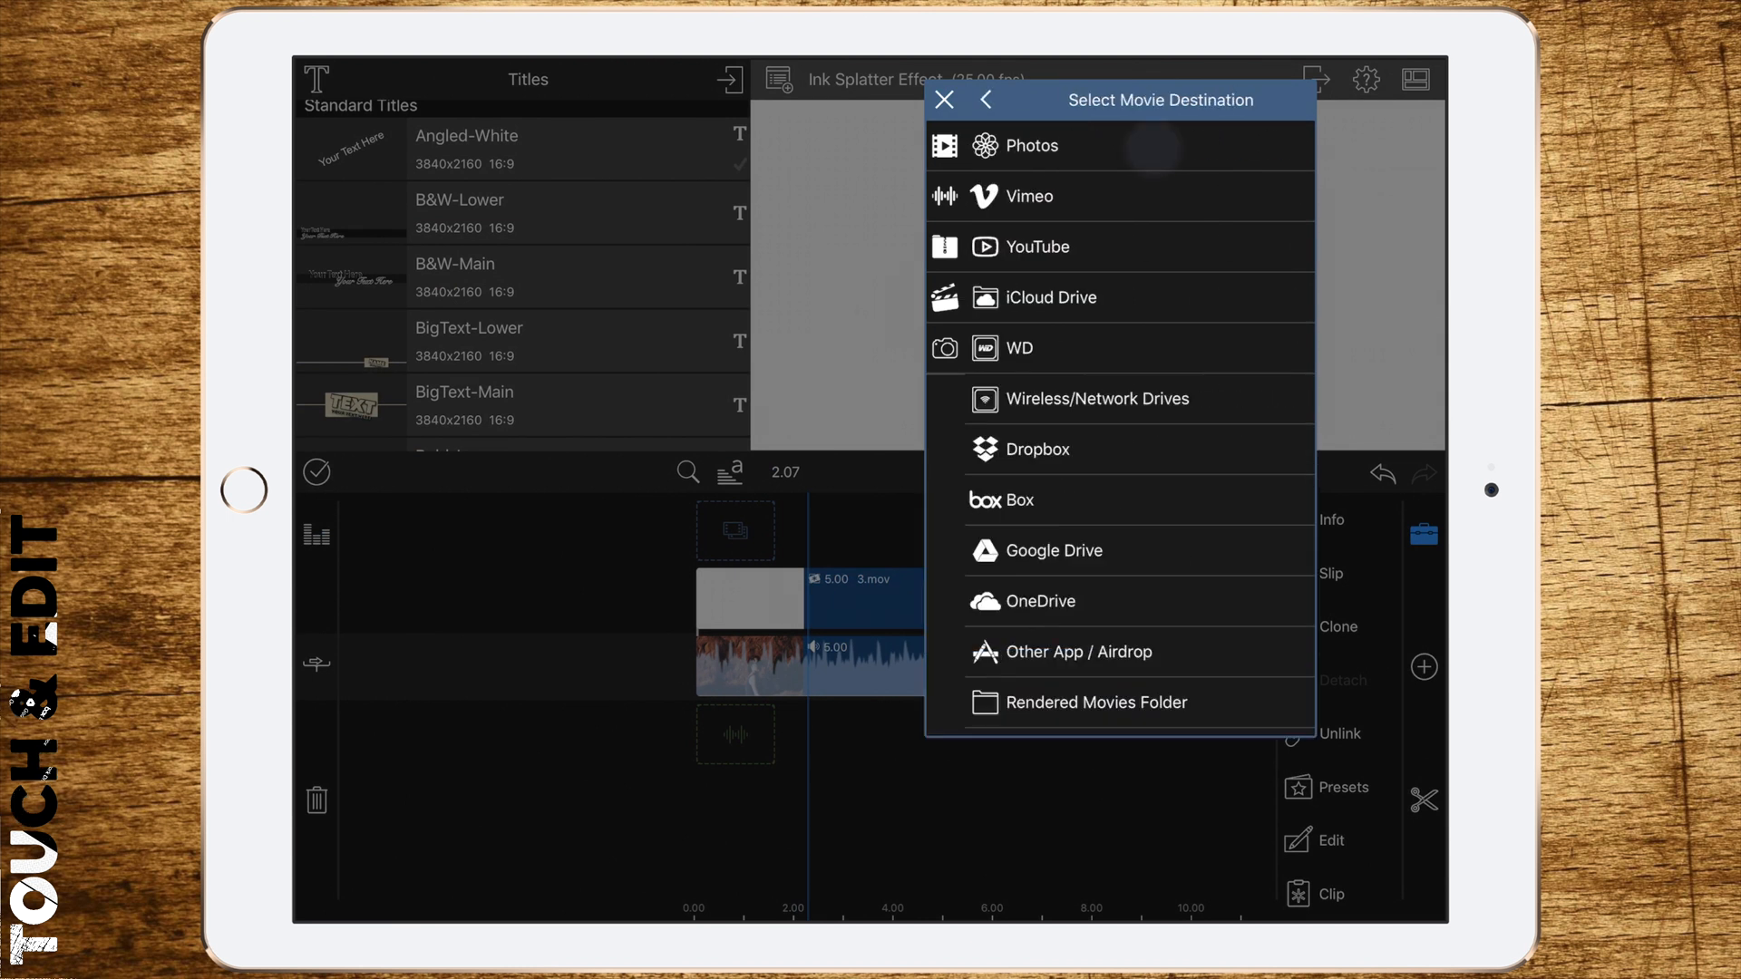
Export the ink-reveal movie to Photos at Ultra (150 Mbps) video quality
click(1031, 144)
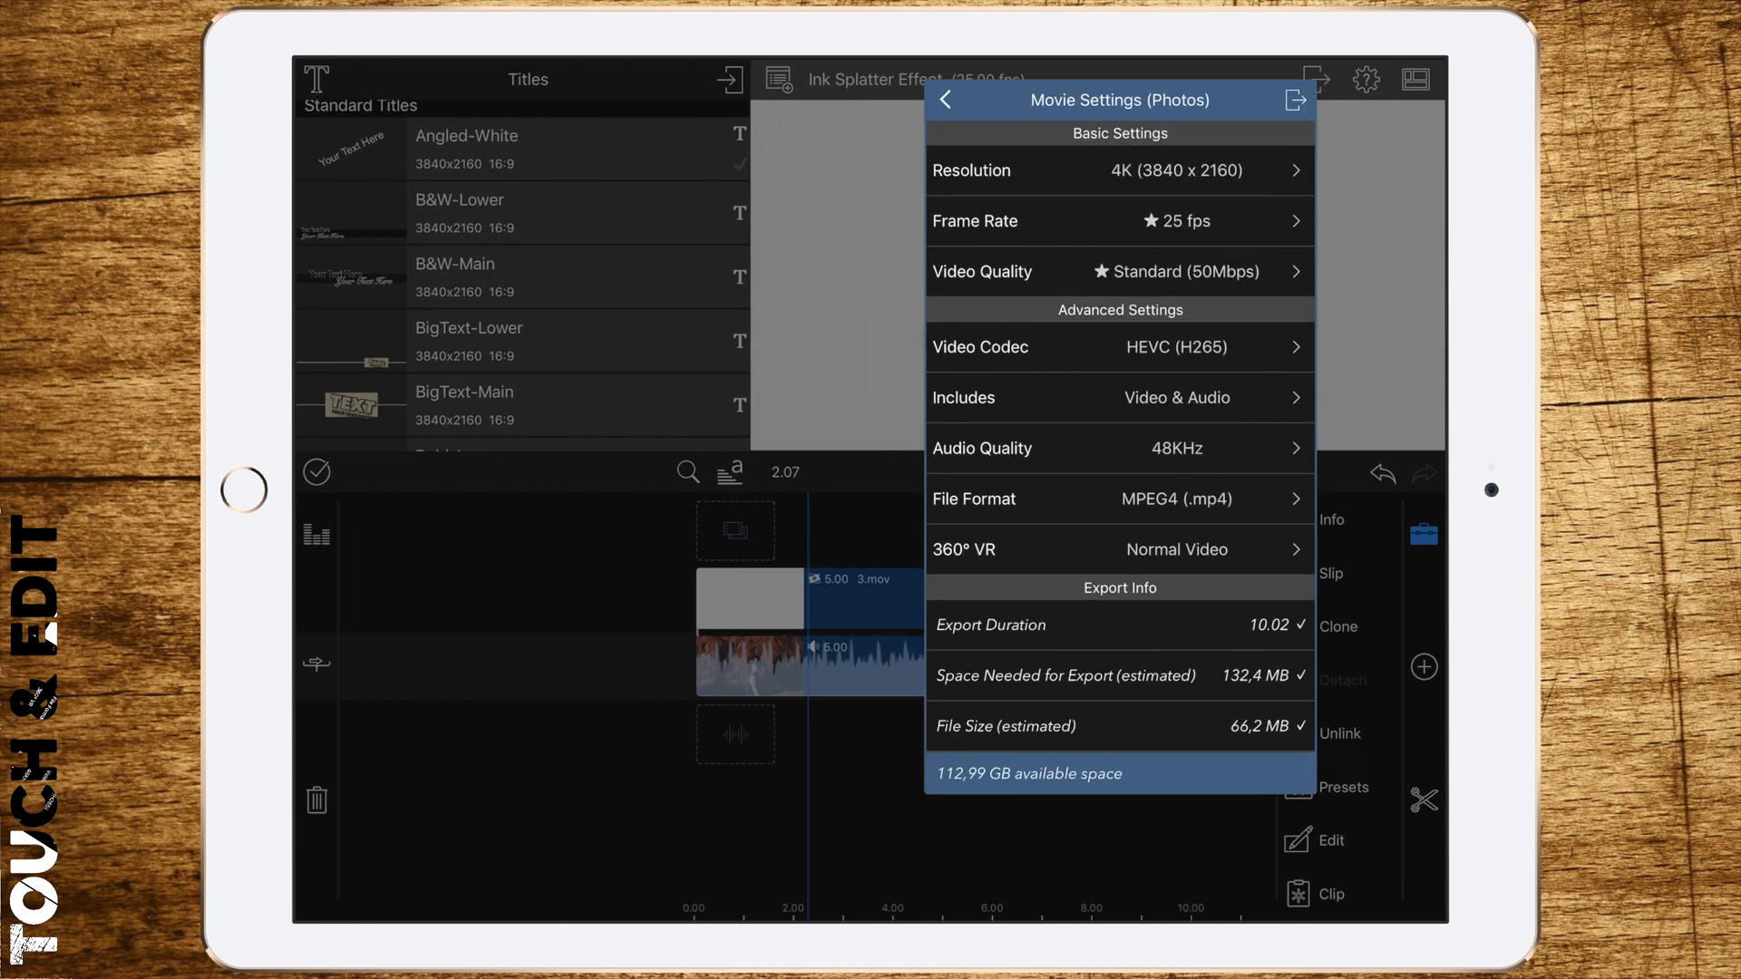
click(1119, 271)
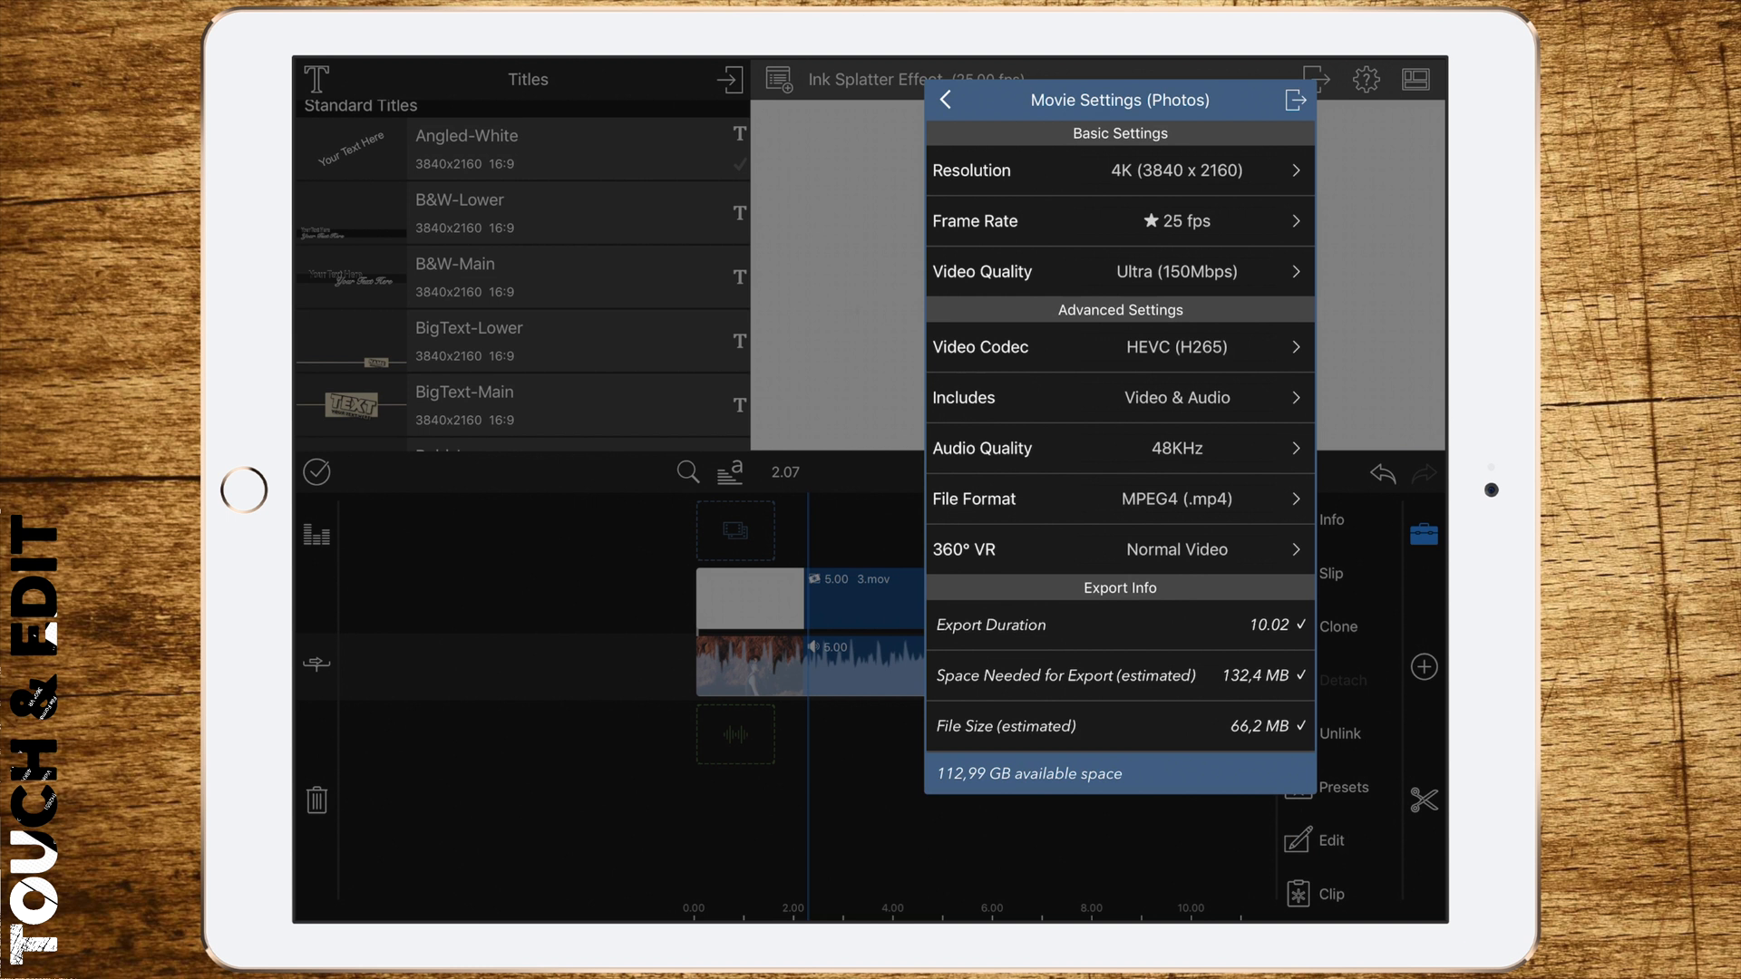
click(946, 100)
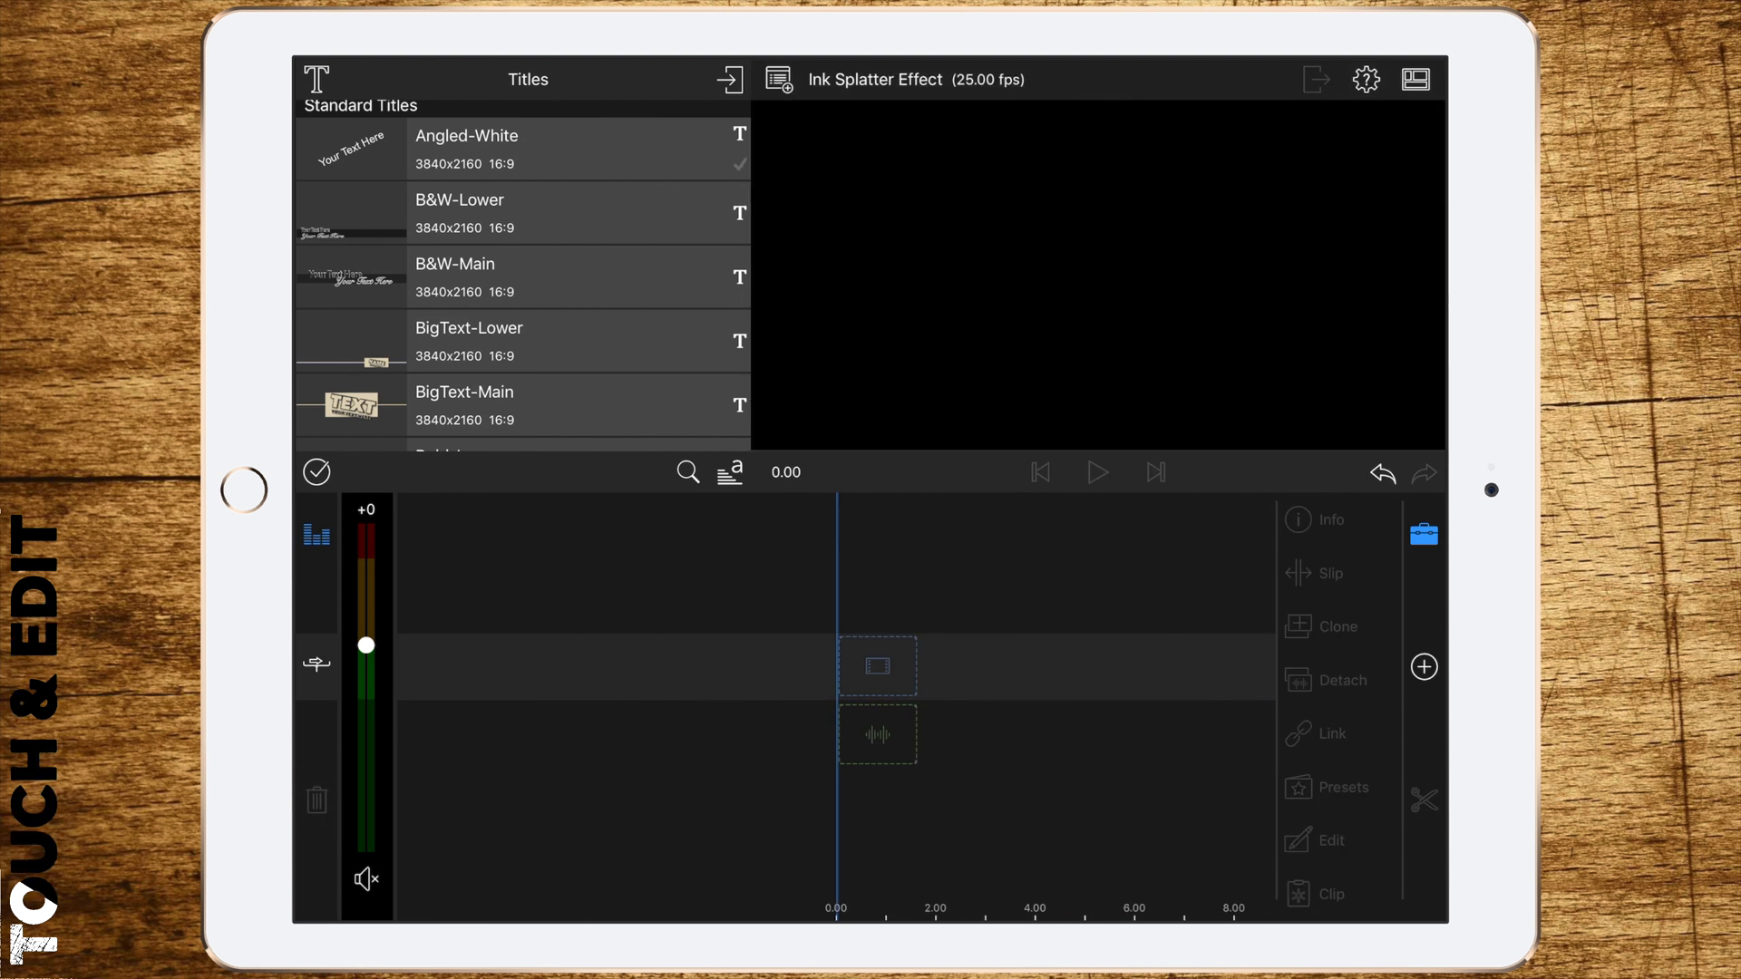
Add the Angled-White title, delete its 'Your Text Here' layer, and begin adding a layer
scroll(up, 3)
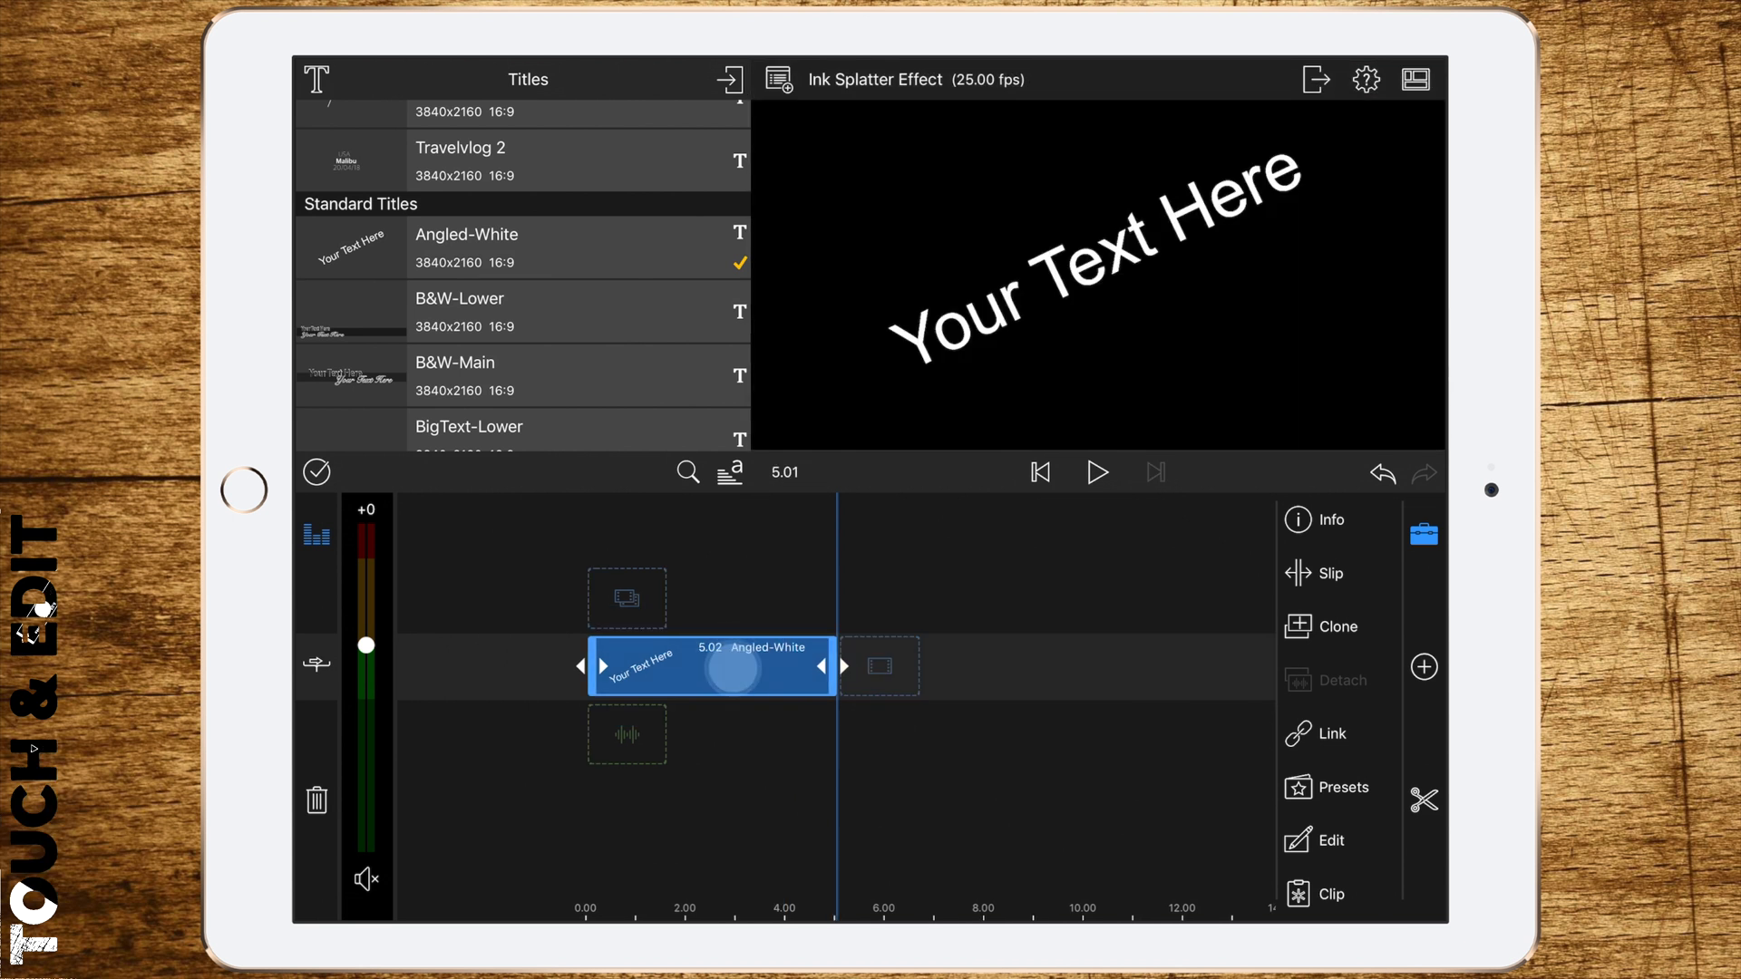
click(1332, 841)
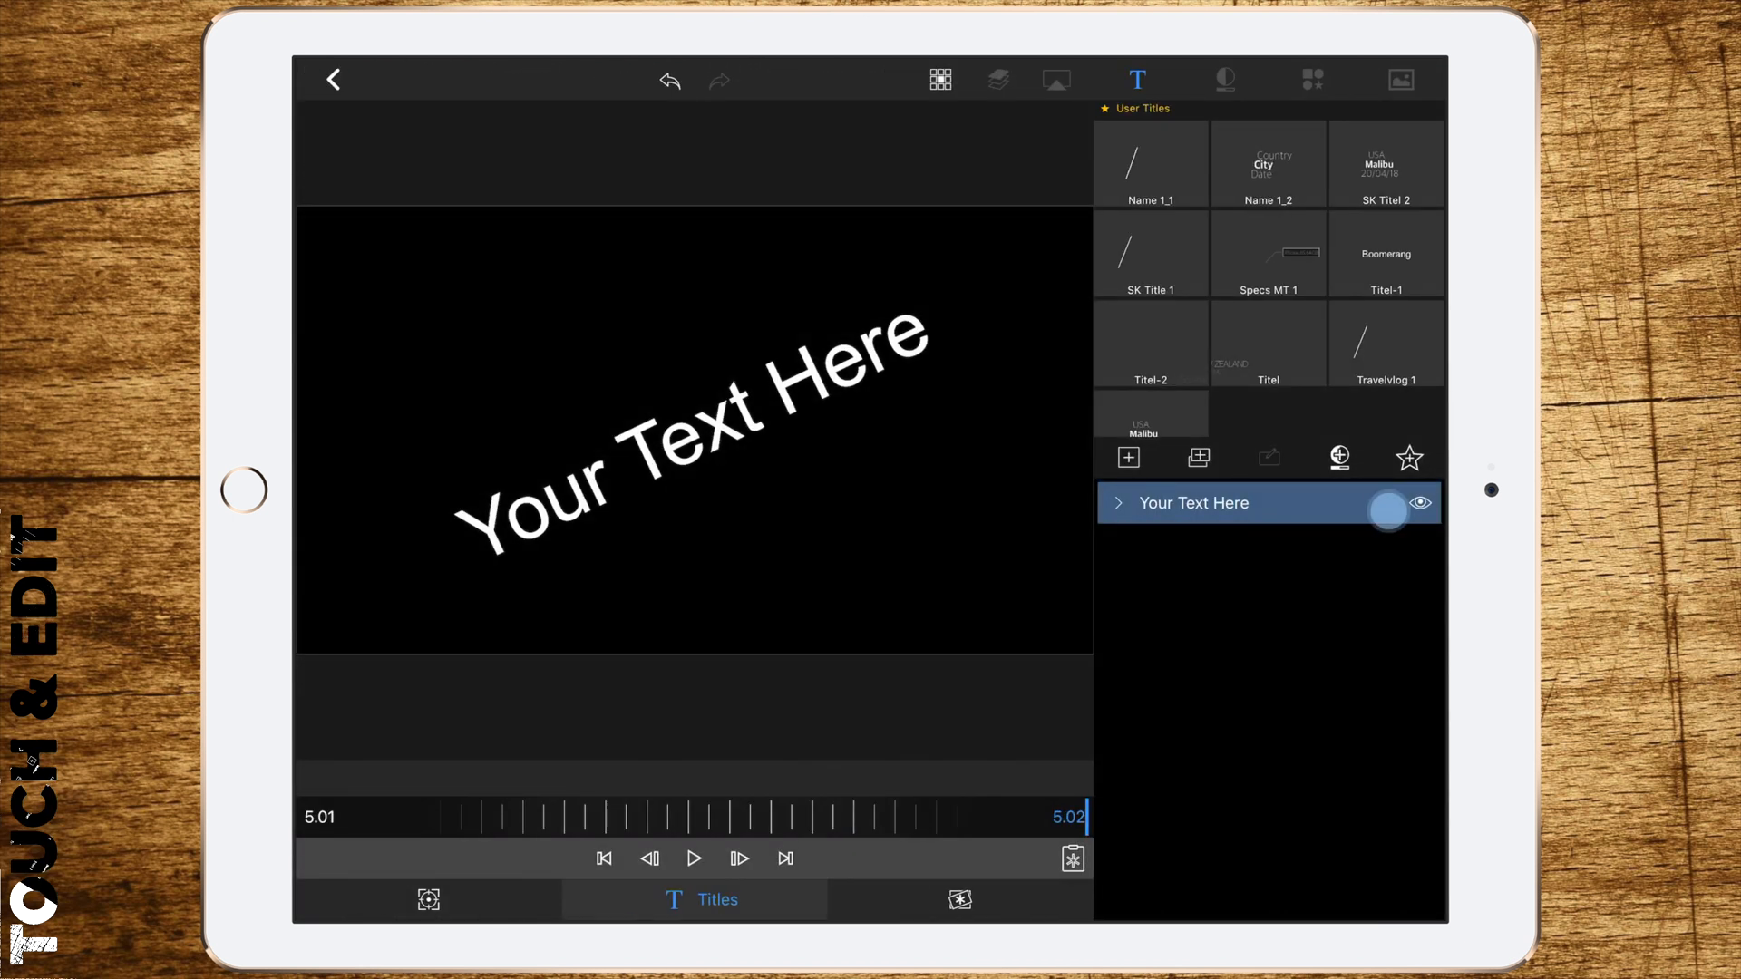
click(1127, 457)
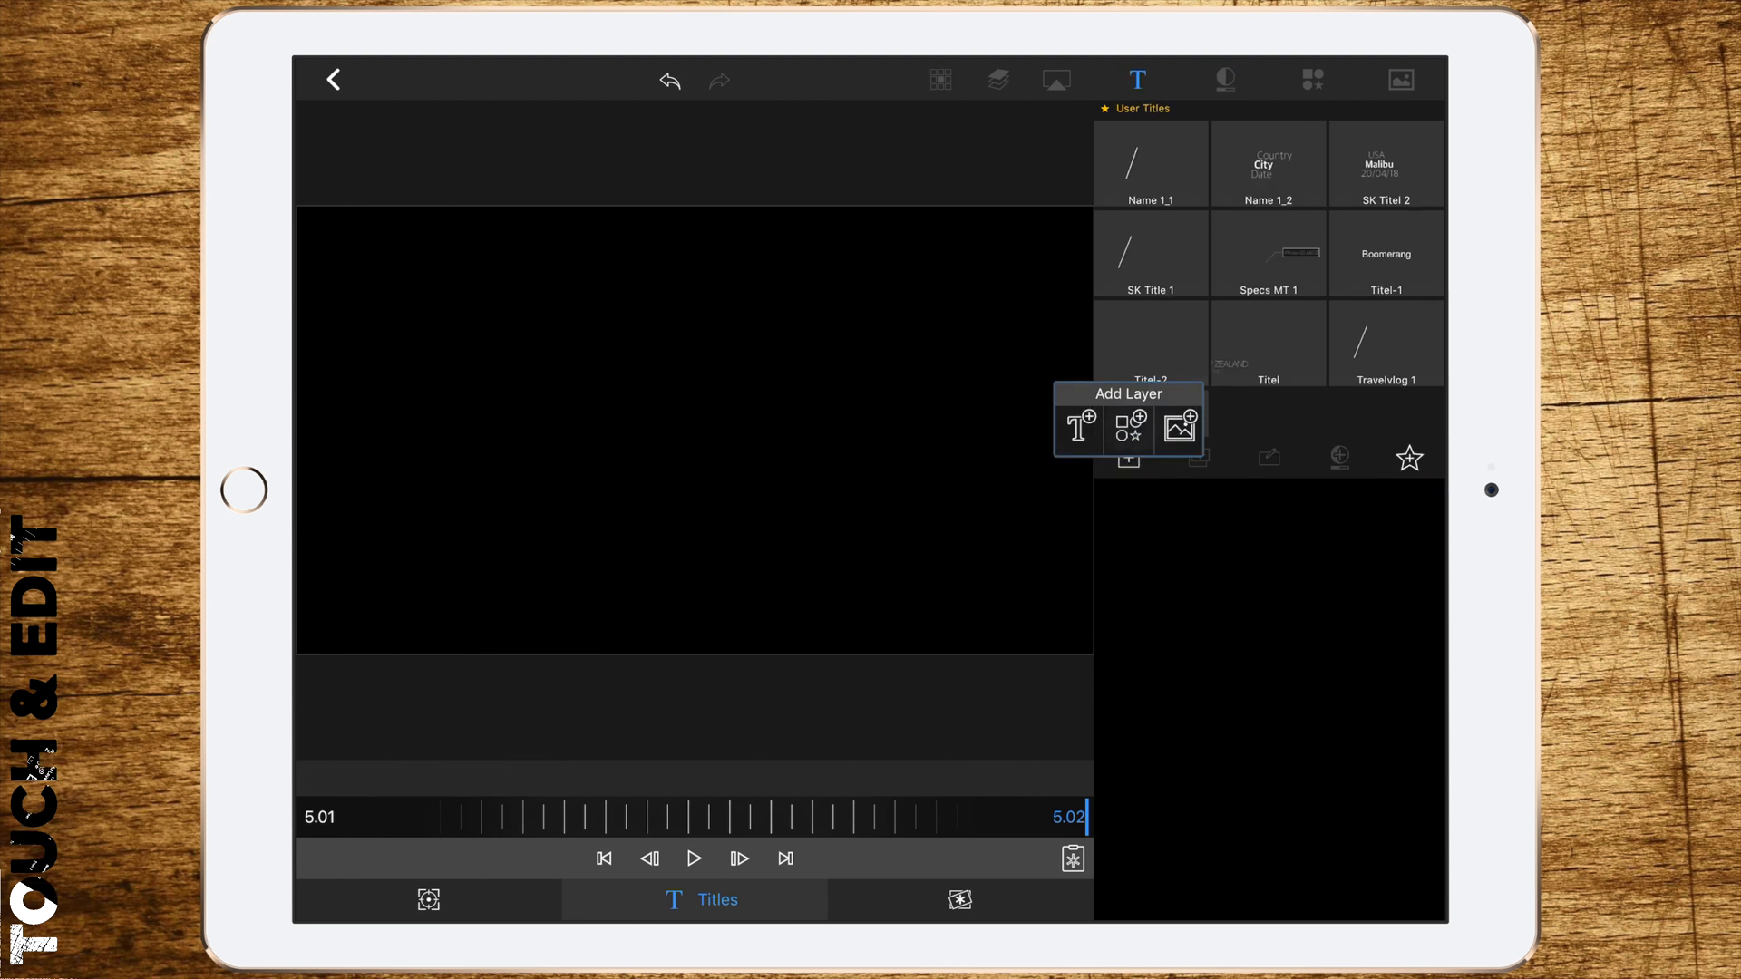
click(1128, 429)
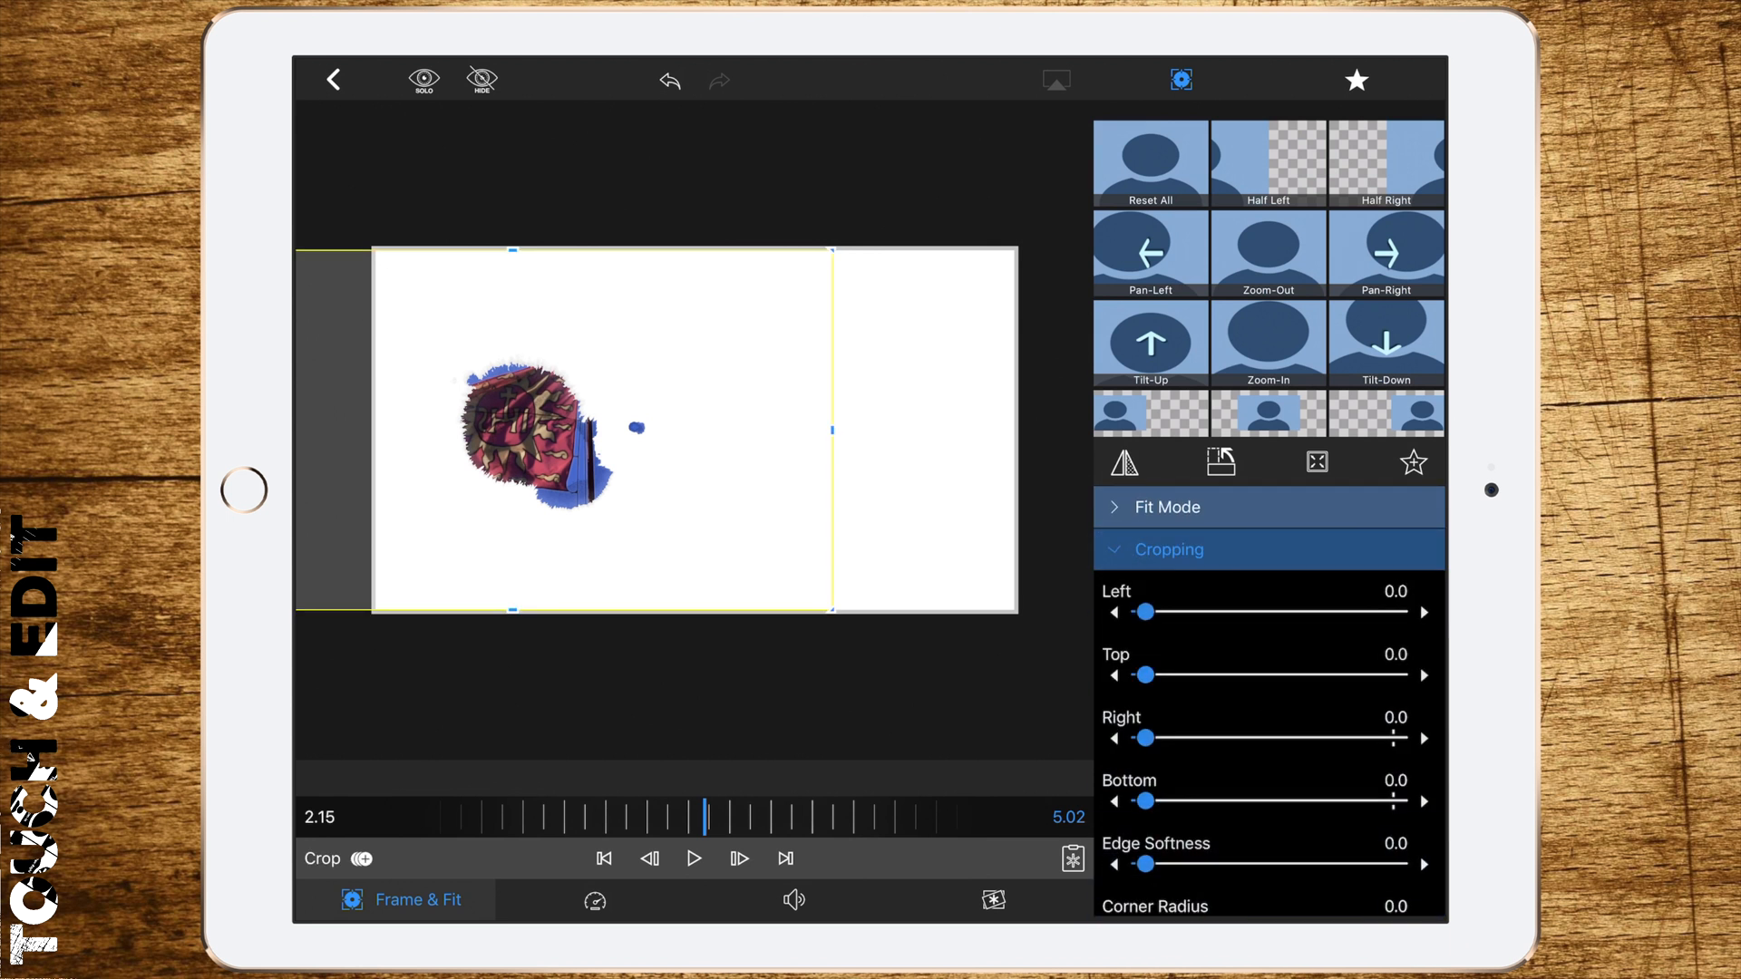
Shift the first ink reveal to the left over the white title with Frame & Fit
scroll(down, 3)
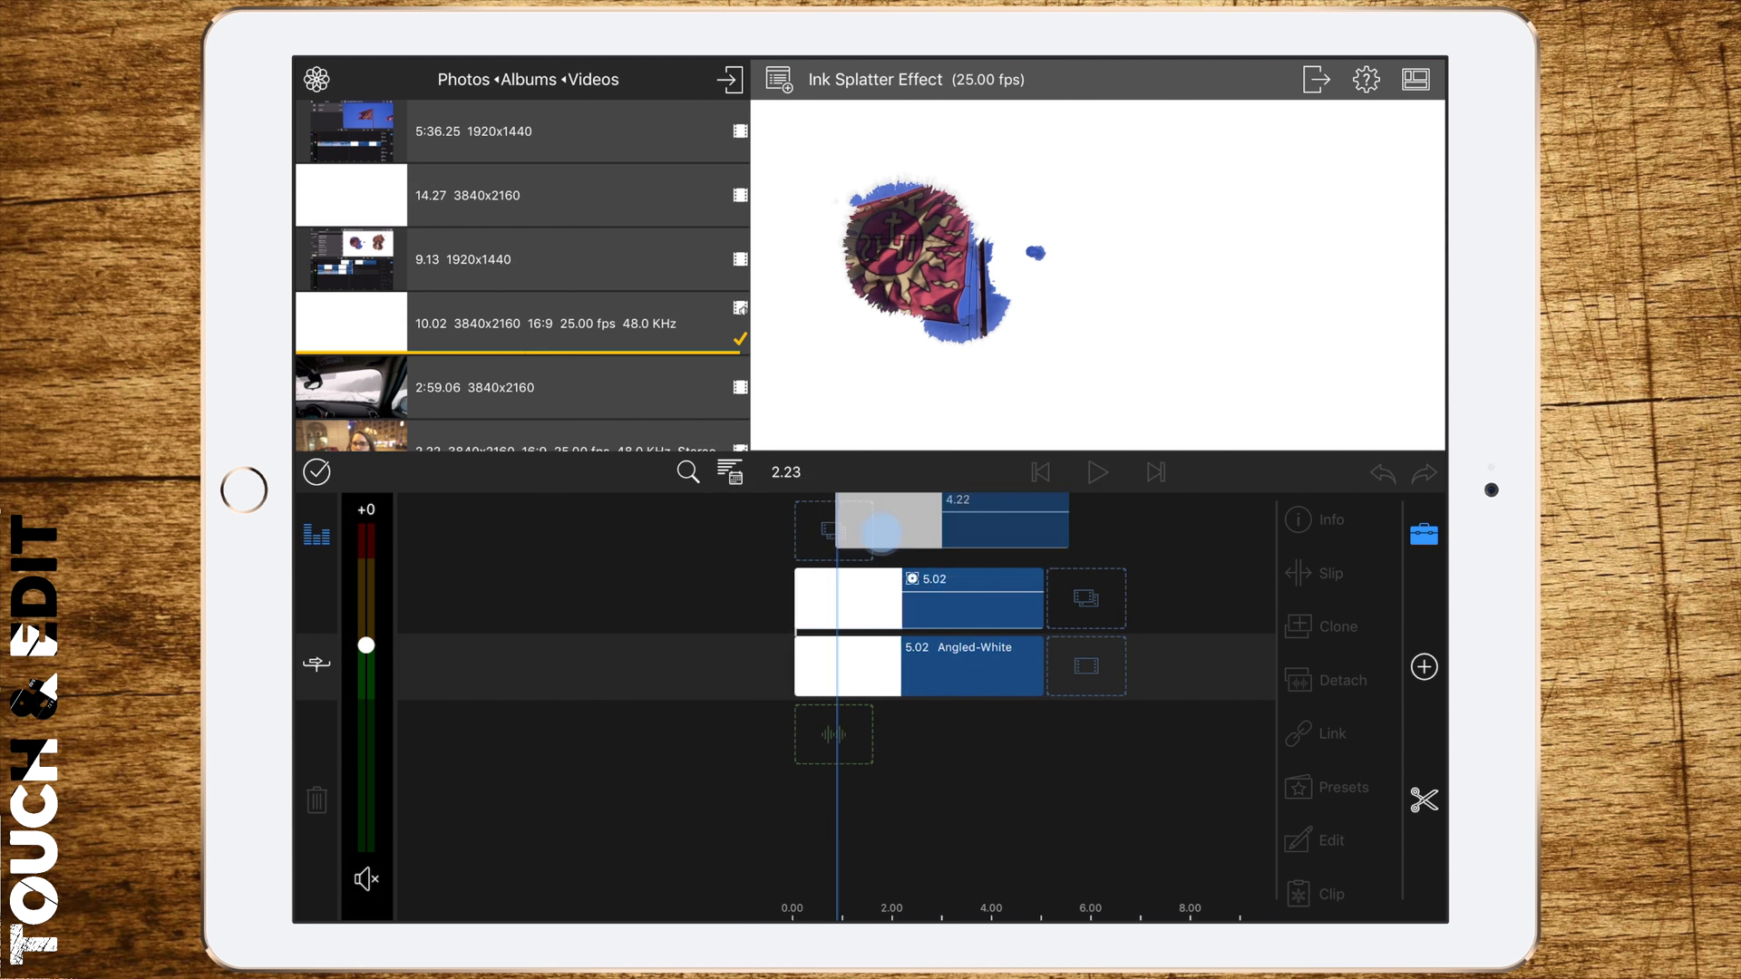
Drop the second reveal on the top track and set Size and Position X to 47.8
click(926, 530)
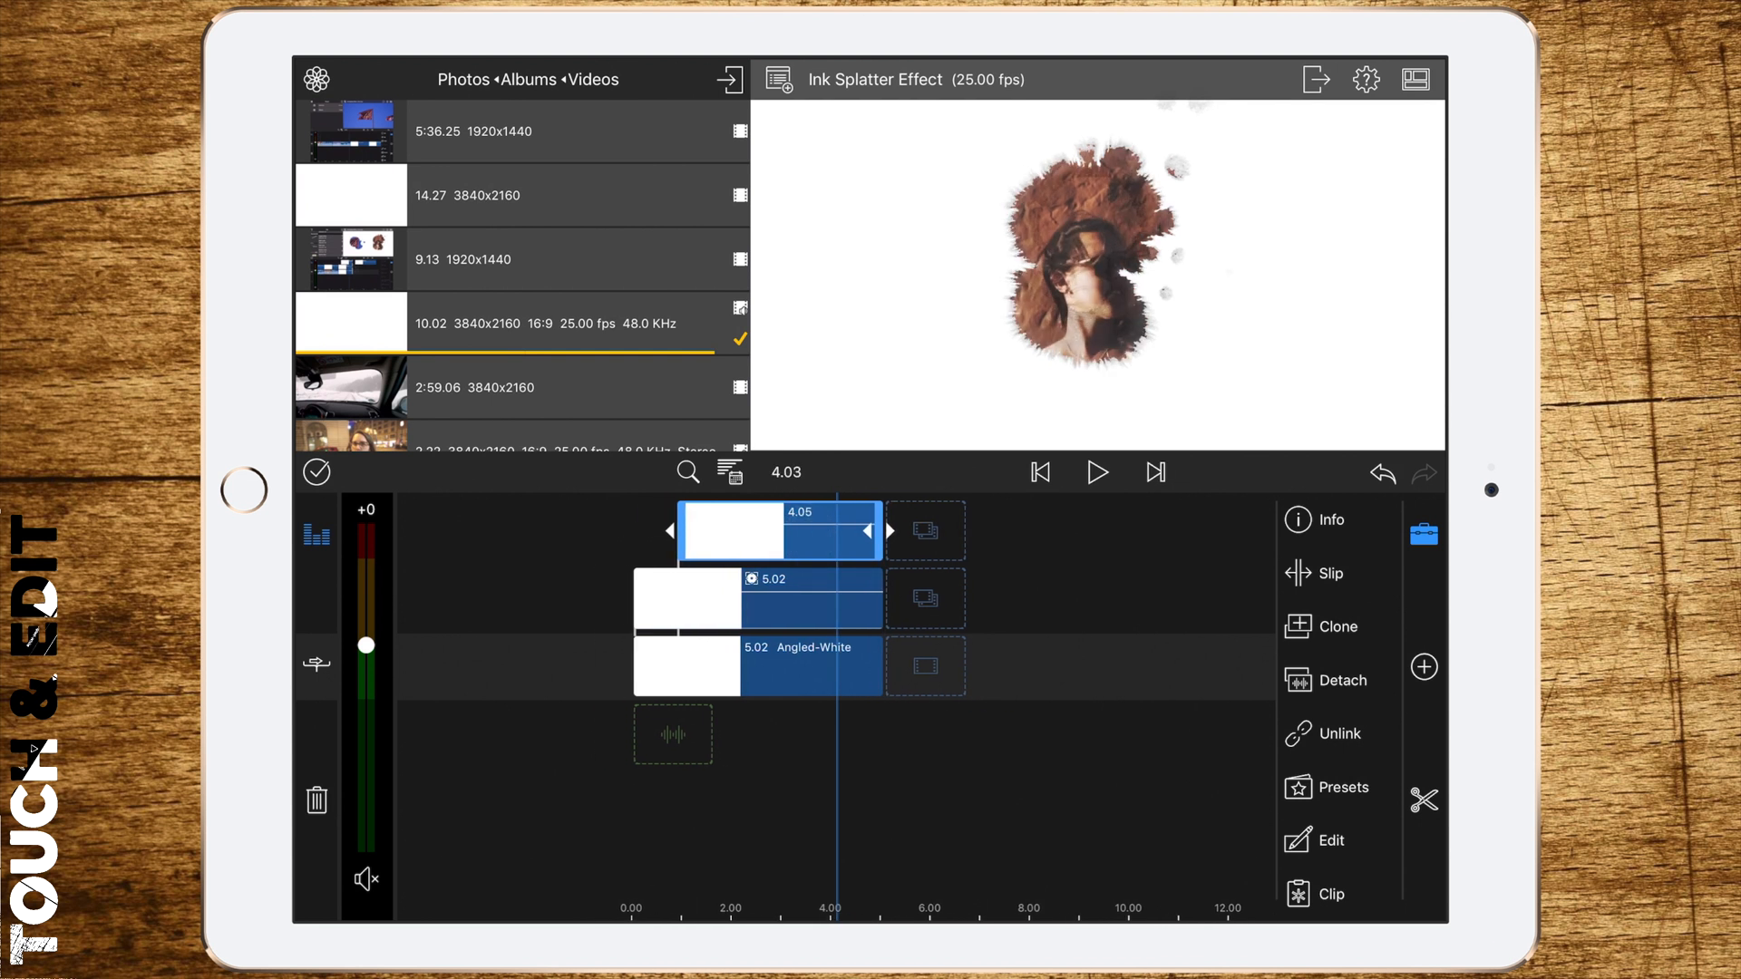
click(1331, 840)
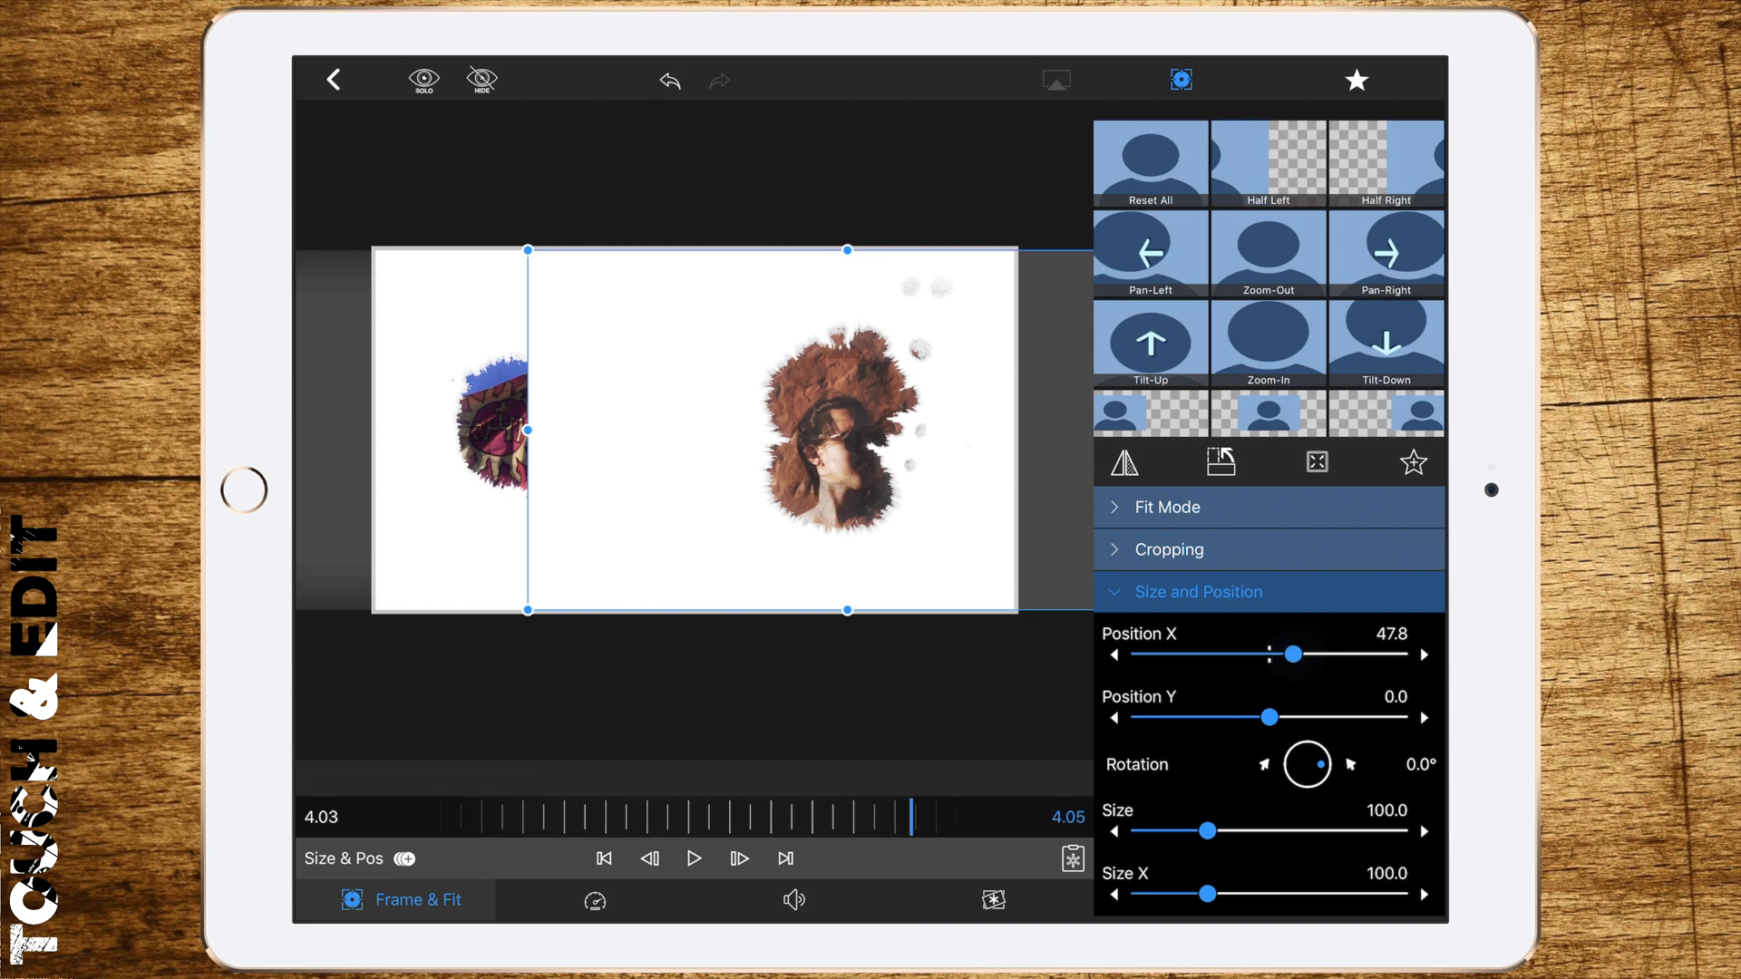
Crop the right reveal's left edge to 28.5 and play back the split-screen result
click(1168, 549)
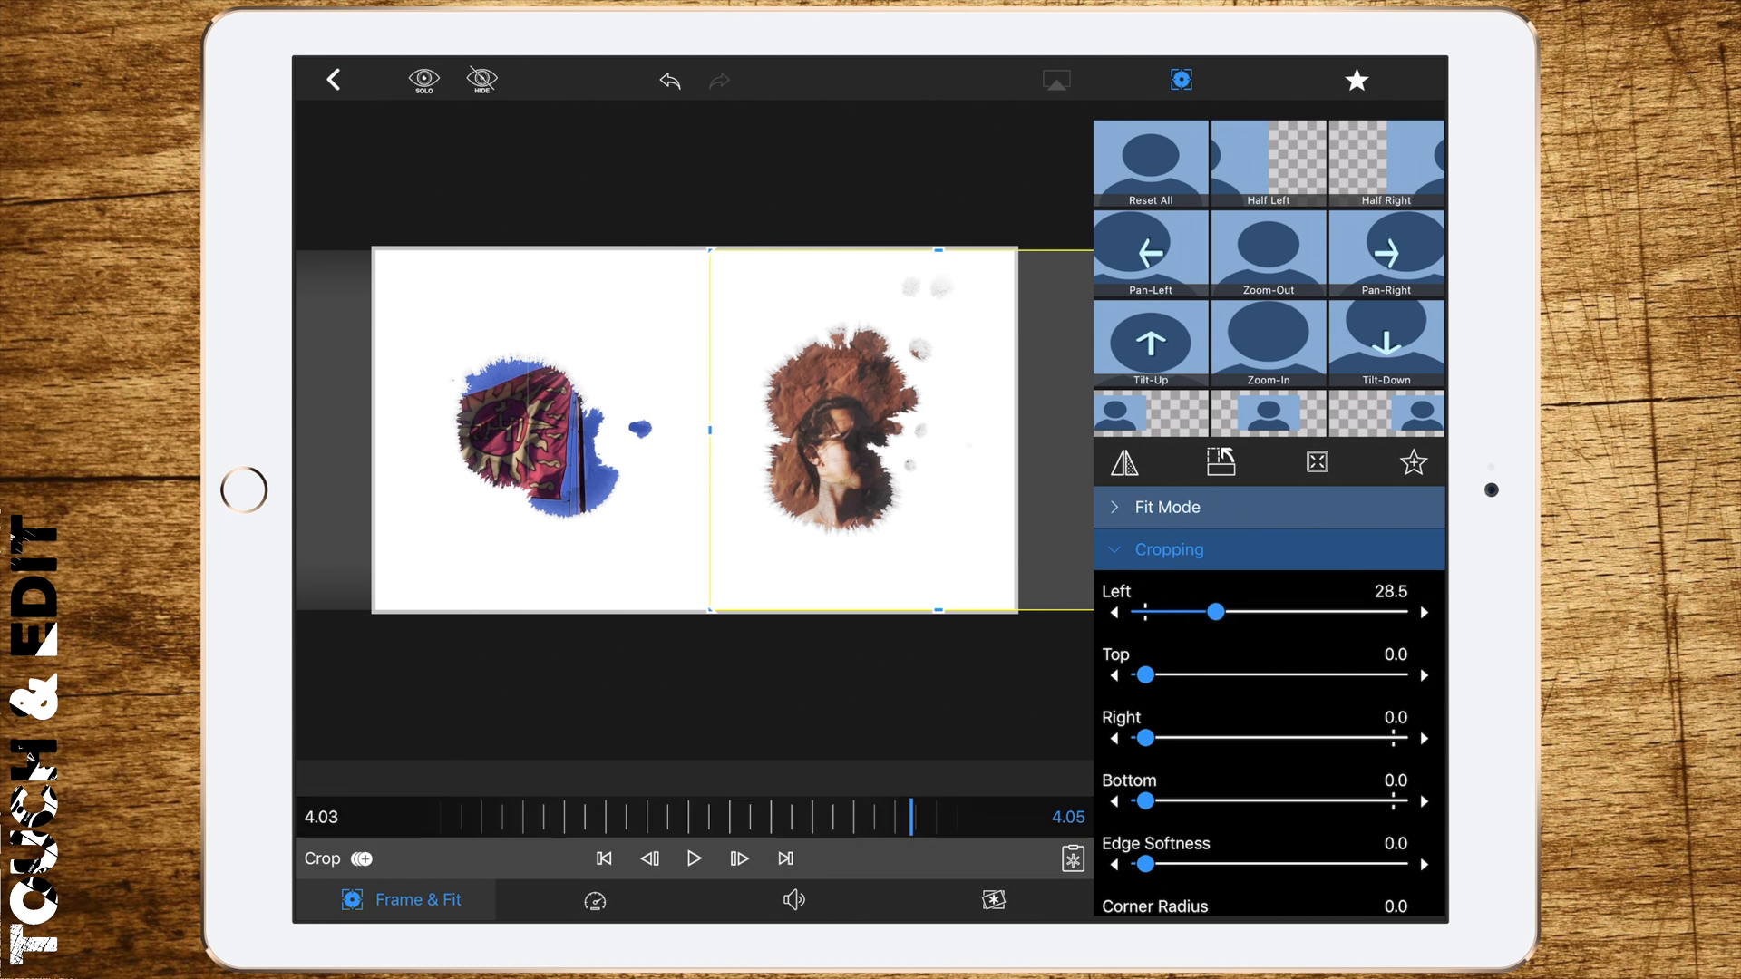
scroll(down, 3)
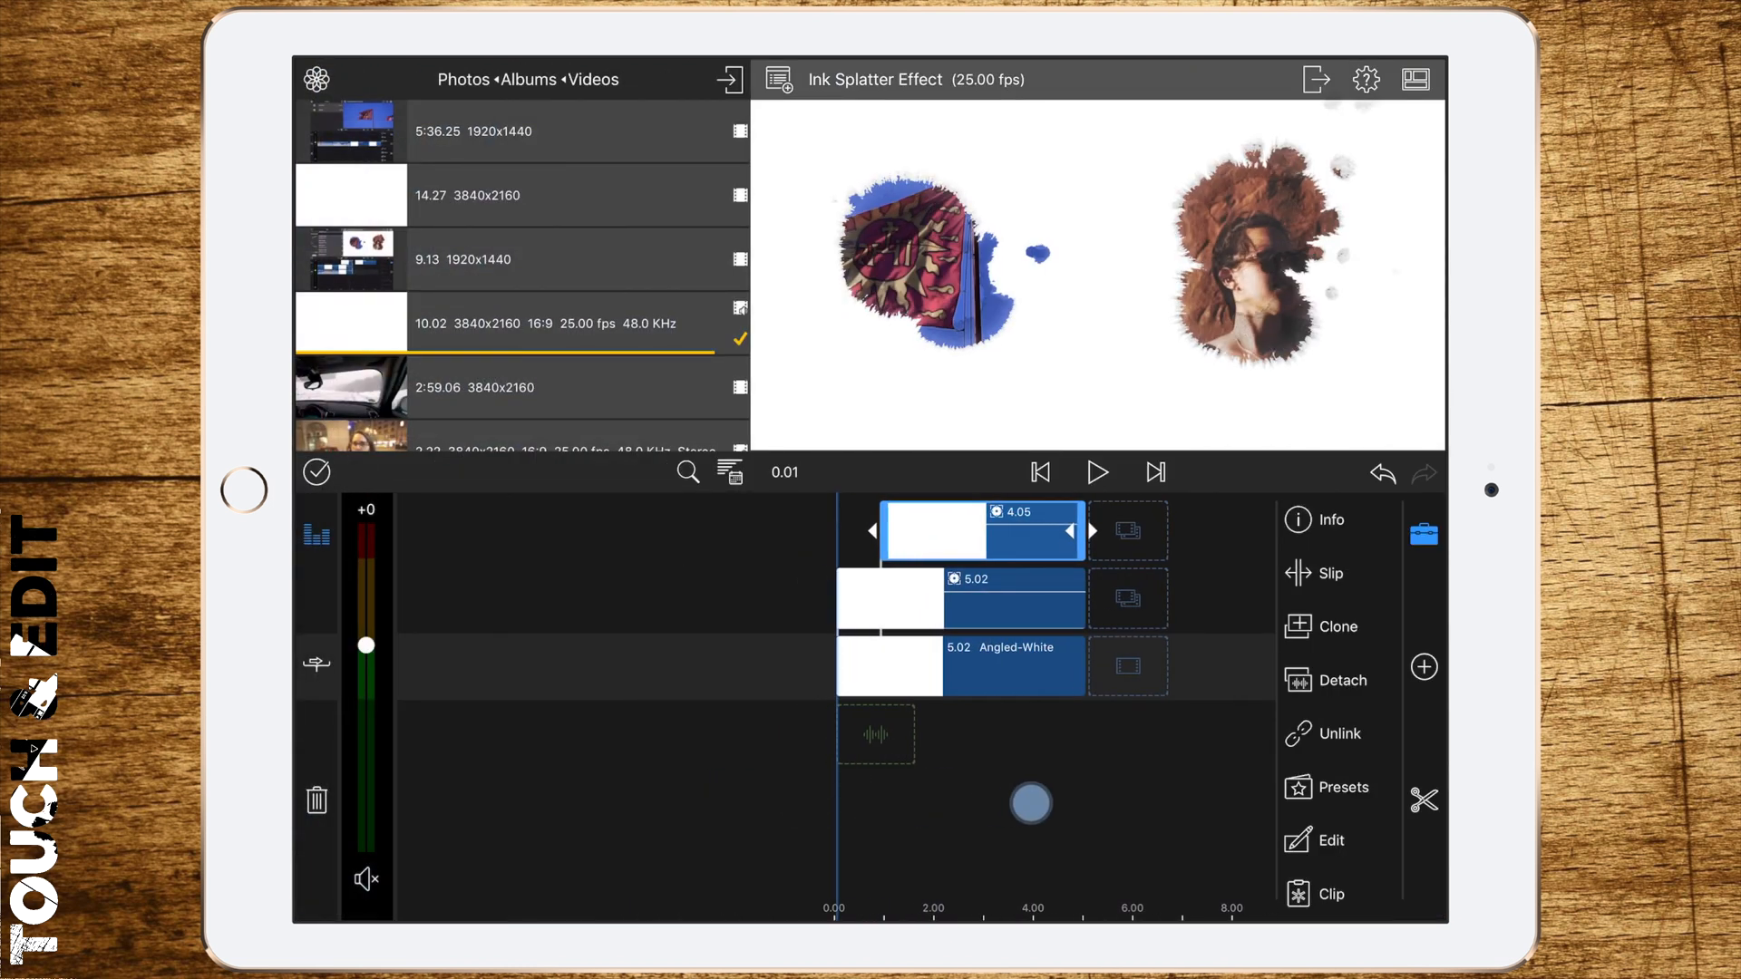
click(1097, 472)
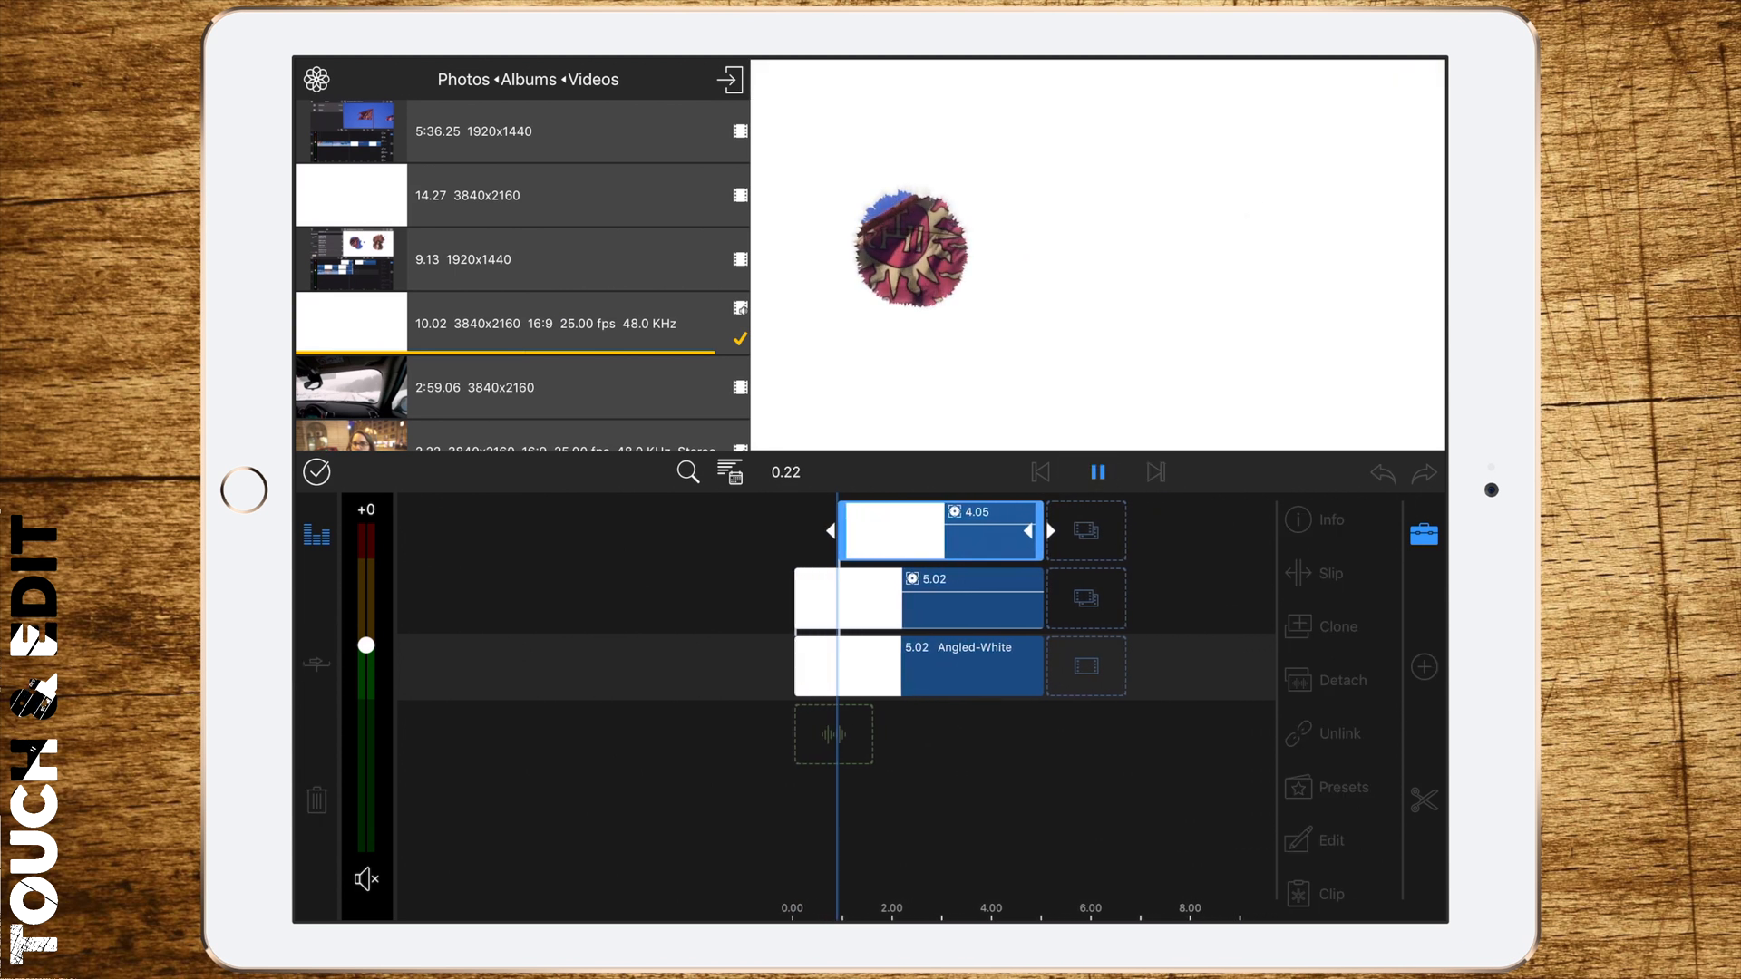